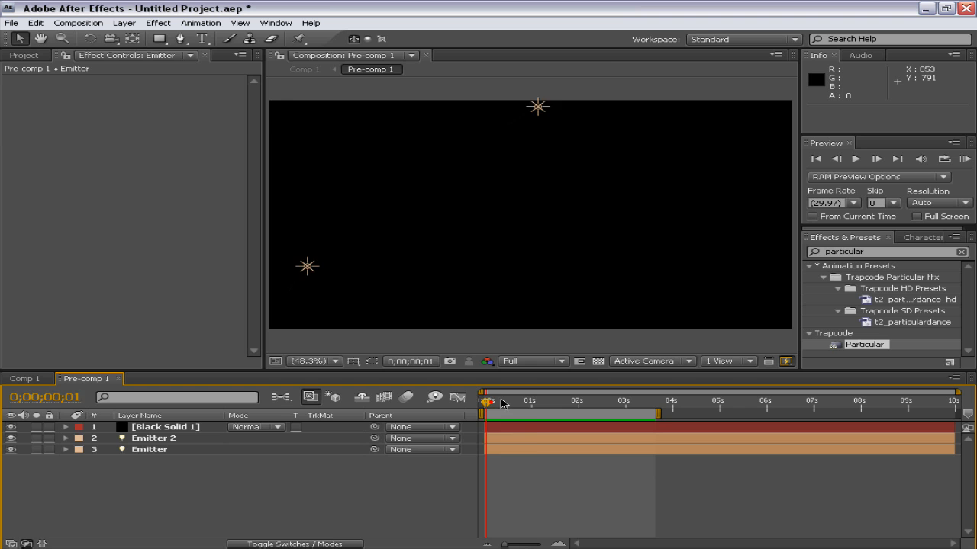
Preview the streaks in Pre-comp 1, then switch to the finished Comp 1.
drag(488, 399, 573, 399)
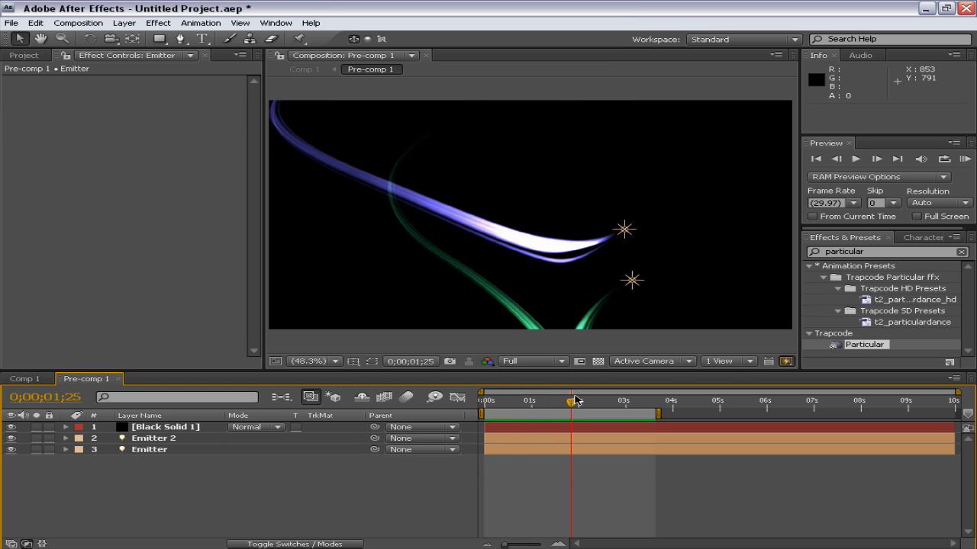
click(25, 378)
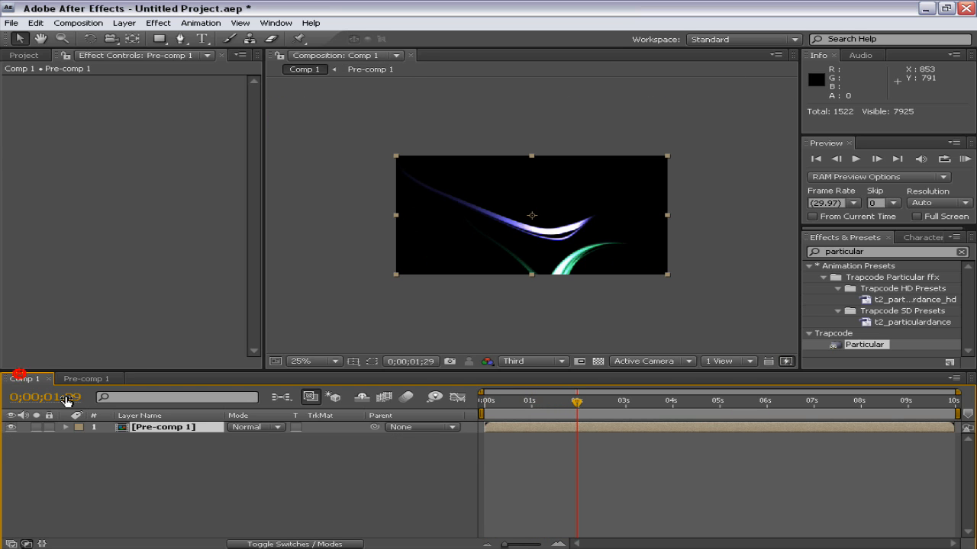
click(25, 55)
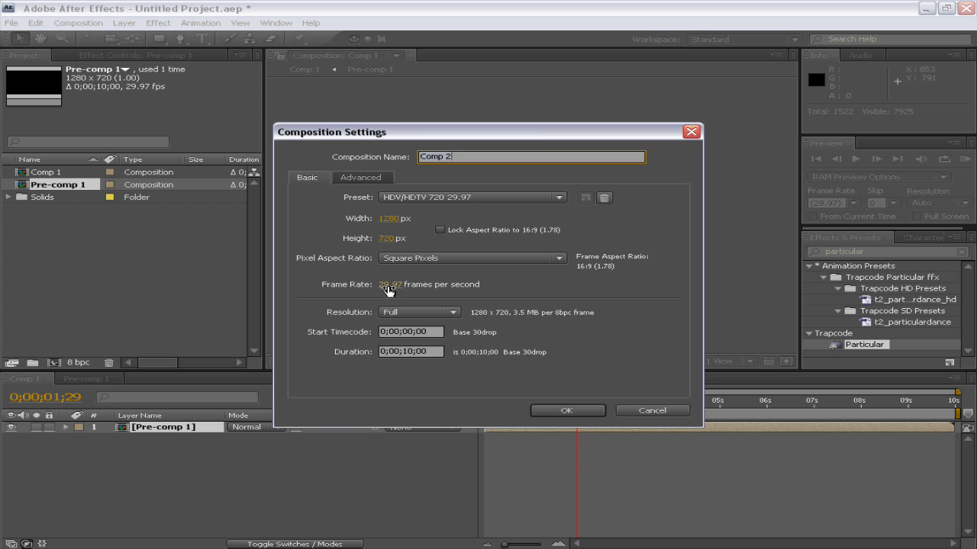
Create a 1280×720, 5-second composition named 'light streaks'.
click(409, 353)
text(5)
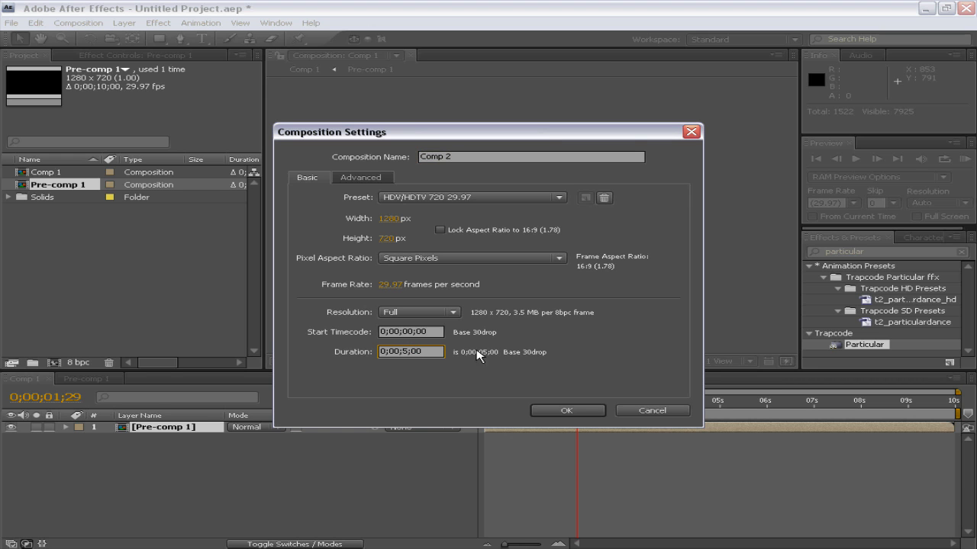
click(531, 156)
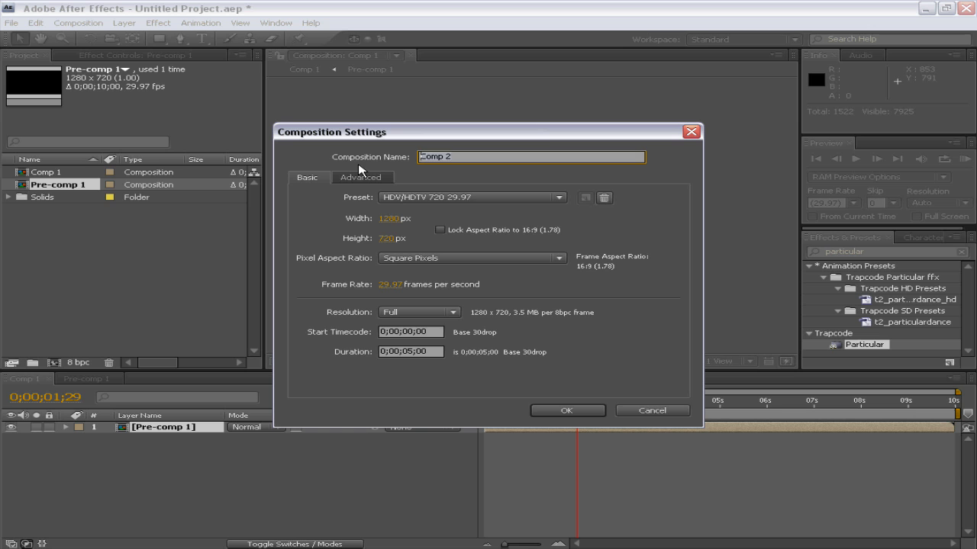
text(light stre)
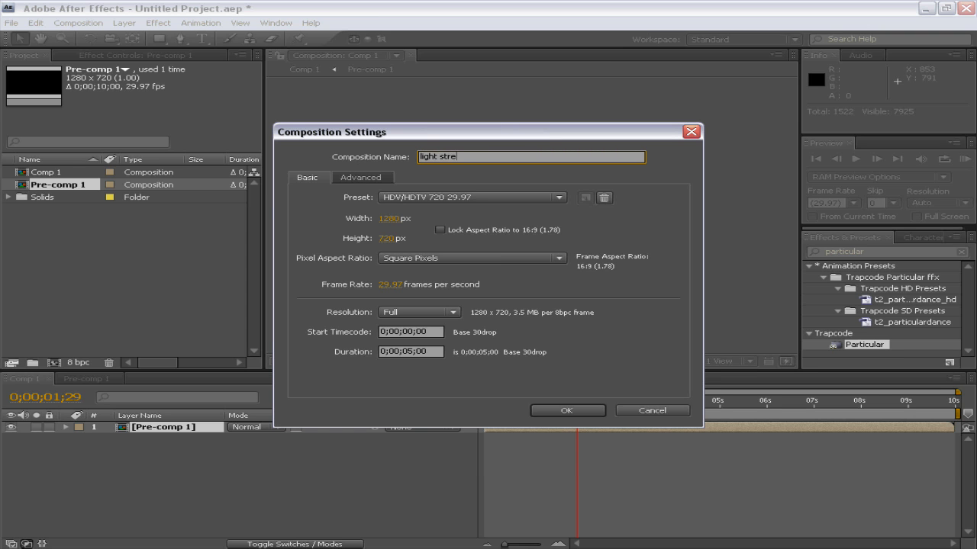
text(aks)
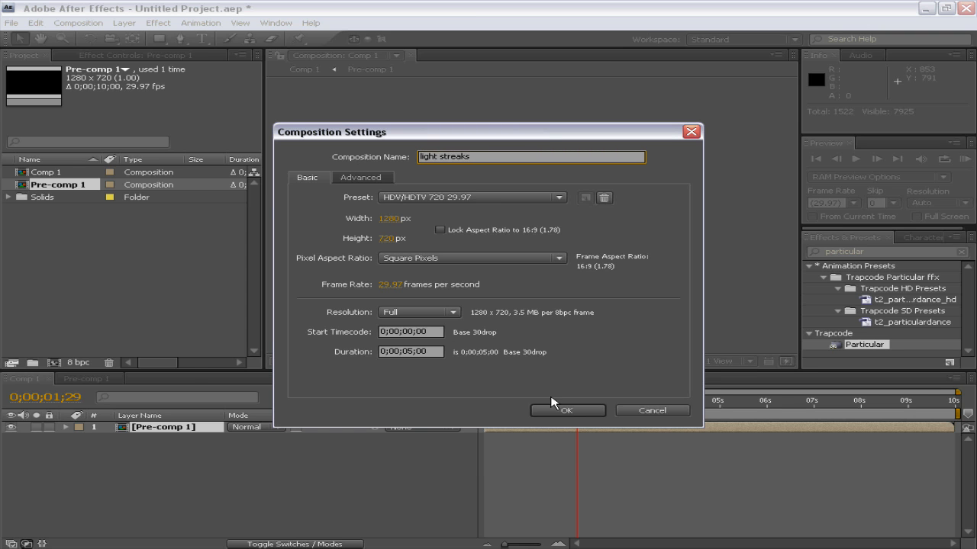
click(568, 411)
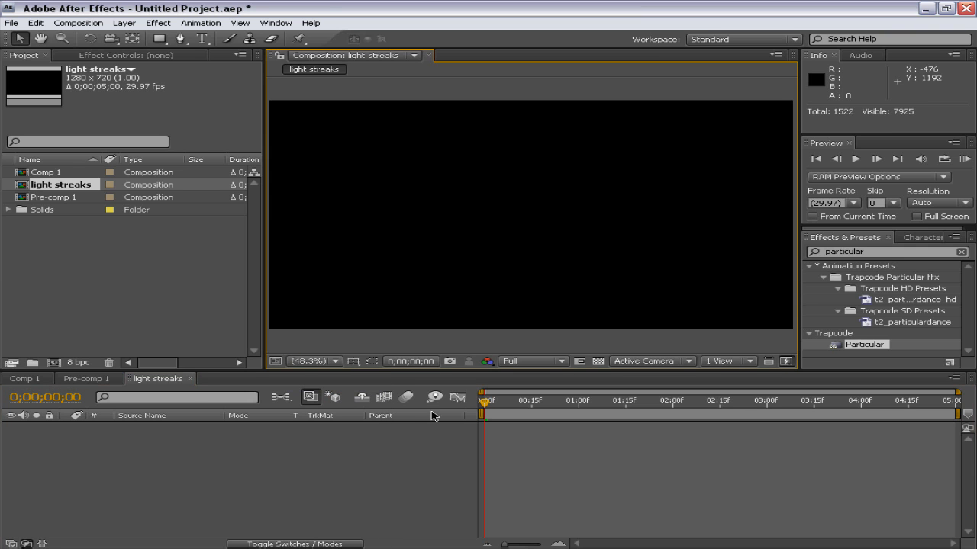
Add a green point light, Light 1, with adjusted intensity to the composition.
right_click(434, 415)
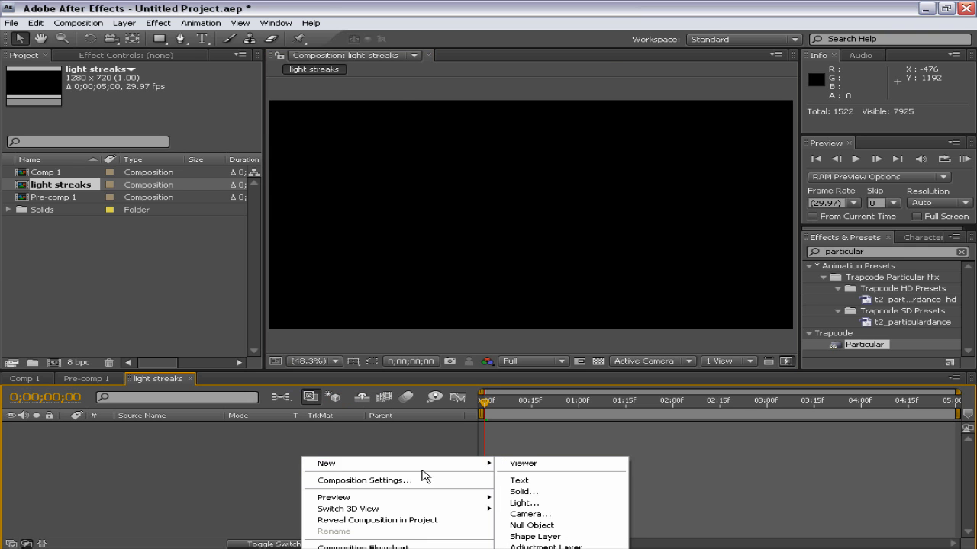
click(525, 503)
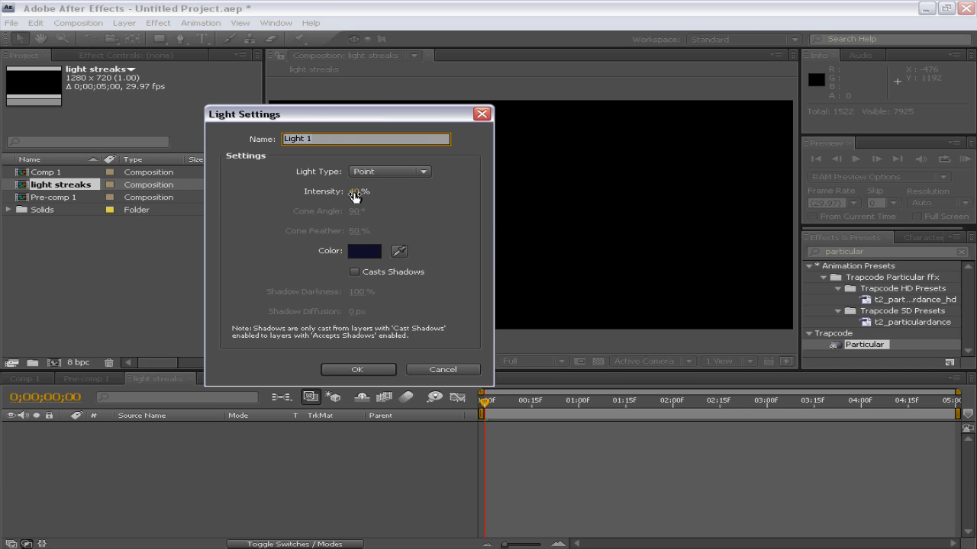
click(363, 250)
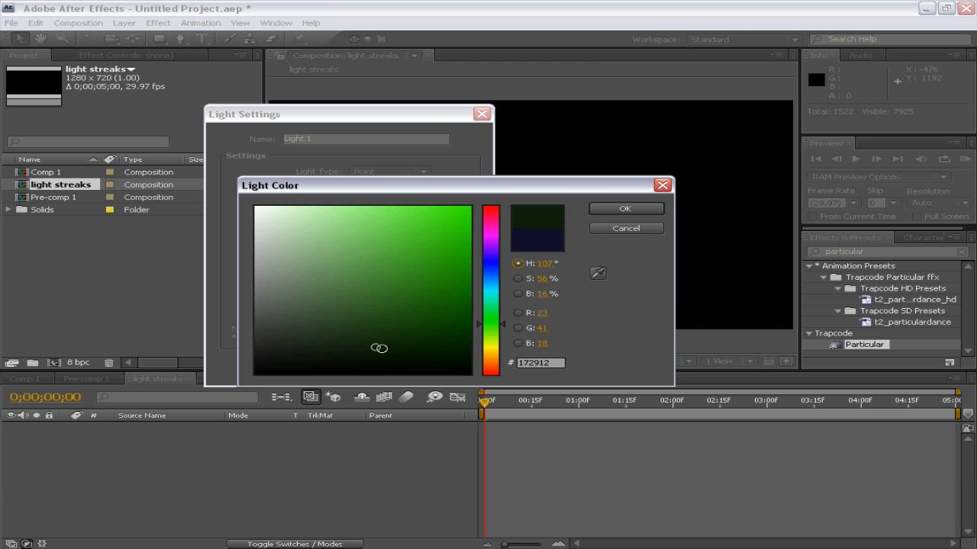
click(381, 254)
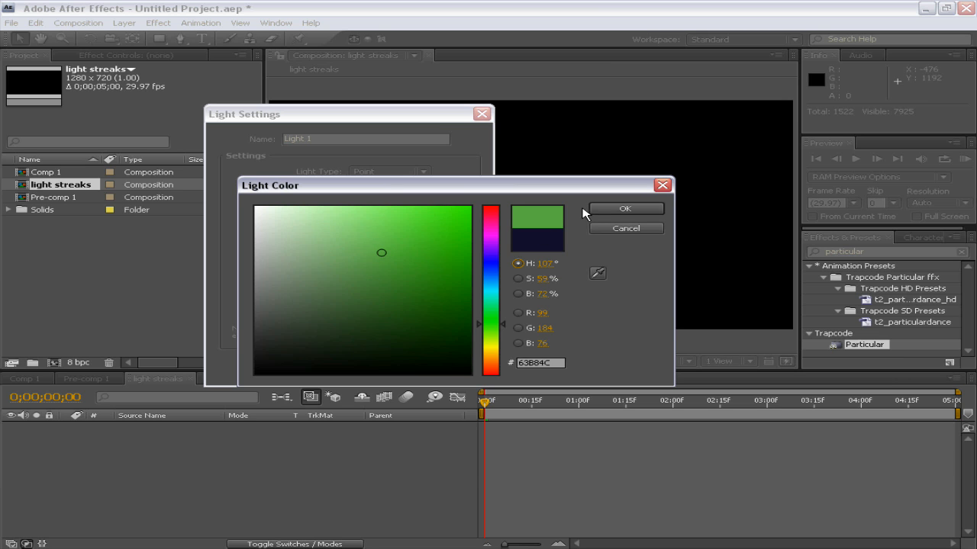
click(624, 207)
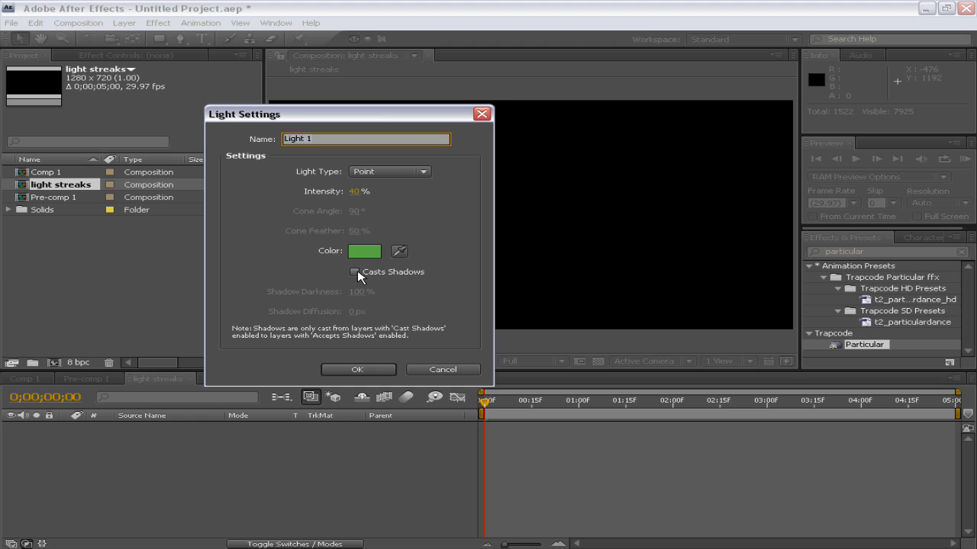
click(358, 369)
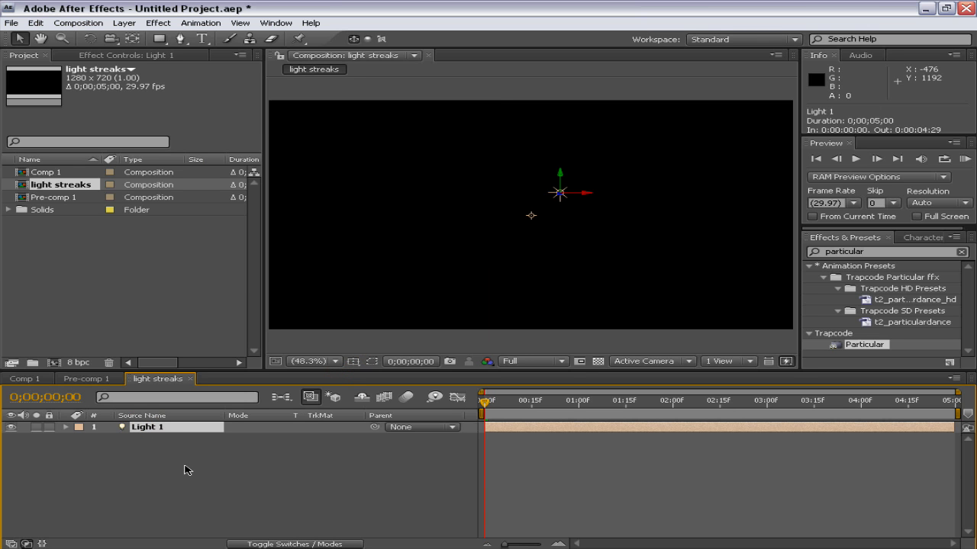
Rename the light layer to Emitter and start a Position expression.
double_click(175, 427)
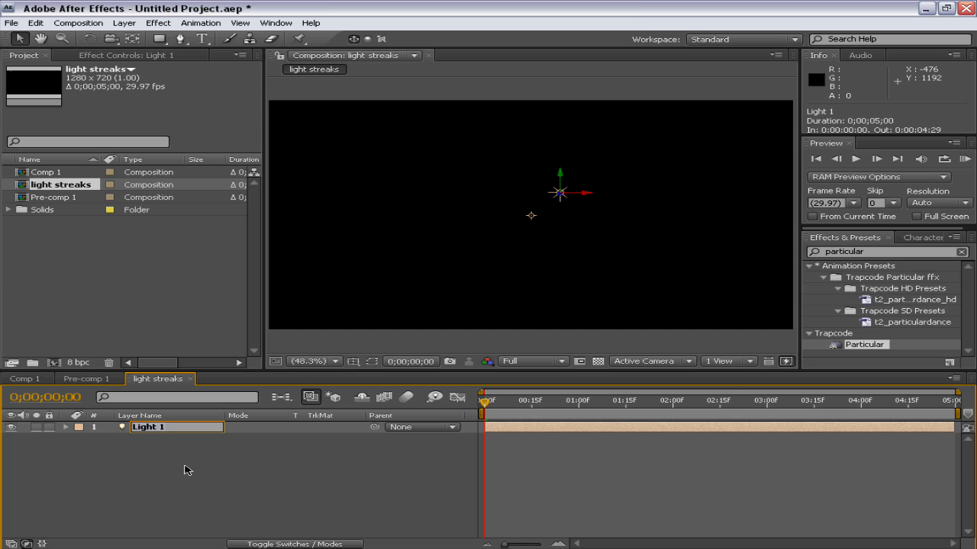
text(Emiiter)
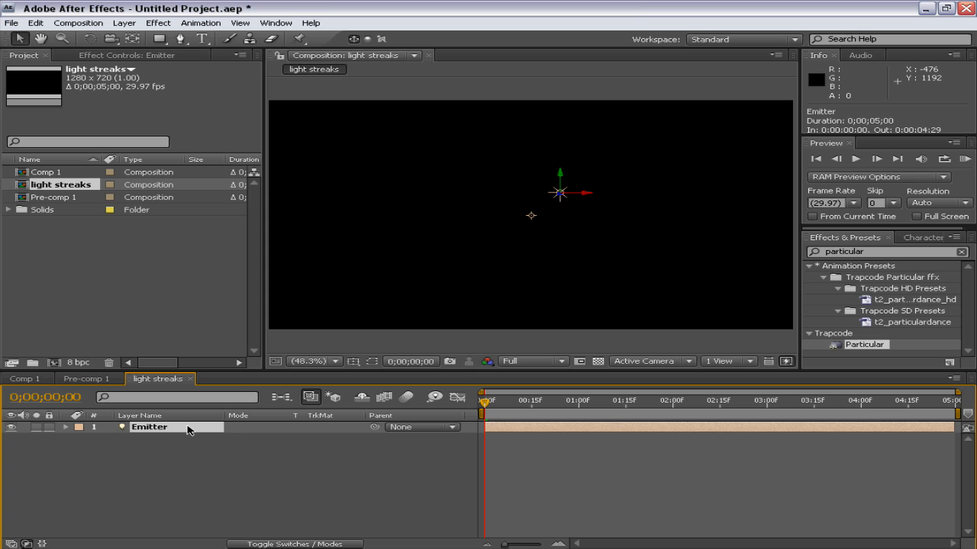
click(53, 427)
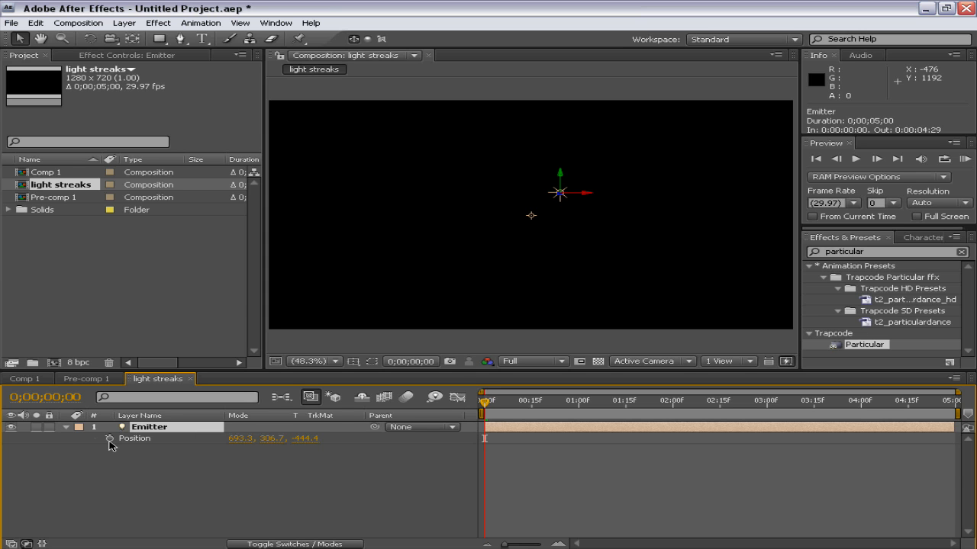
click(110, 440)
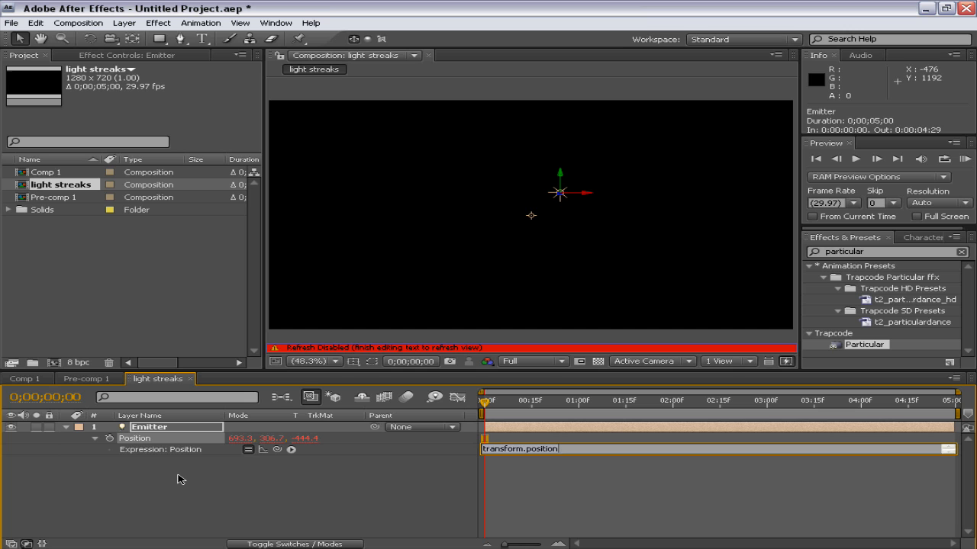
Enter wiggle(1,600) on Position so the Emitter light wanders randomly.
text(wiggle()
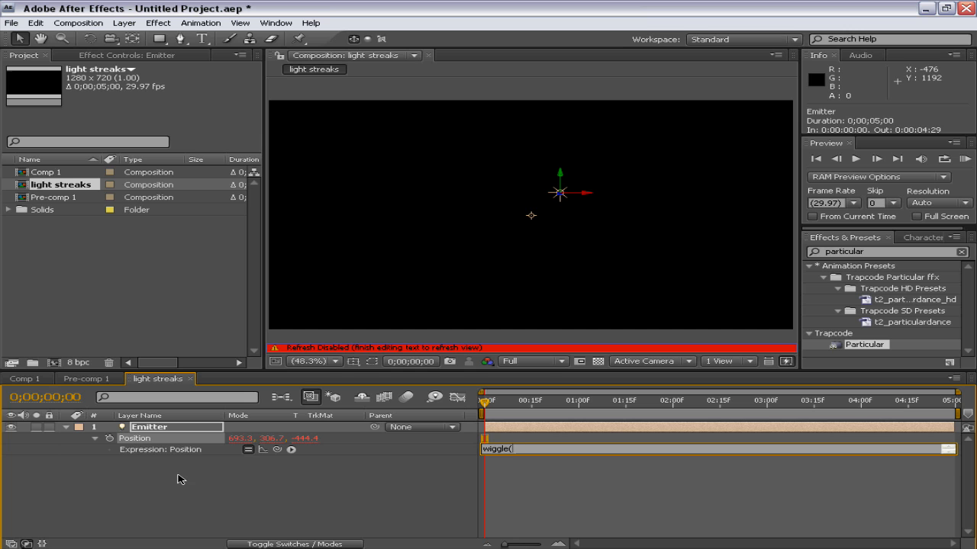
text(1,)
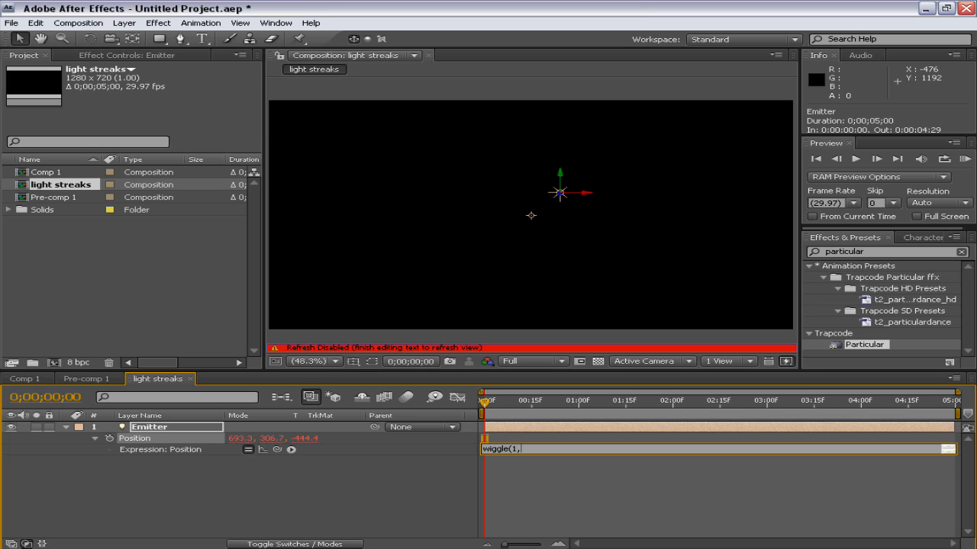
text(600))
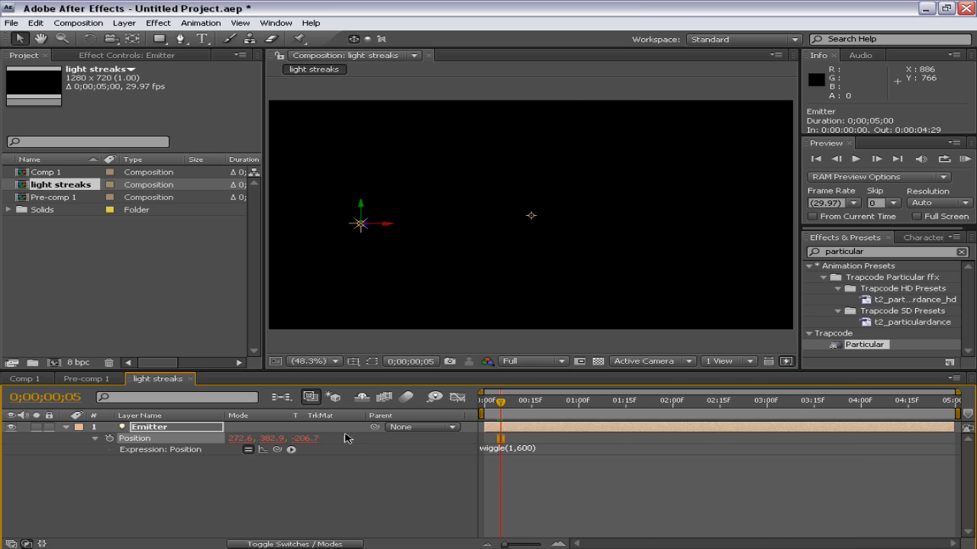
click(94, 438)
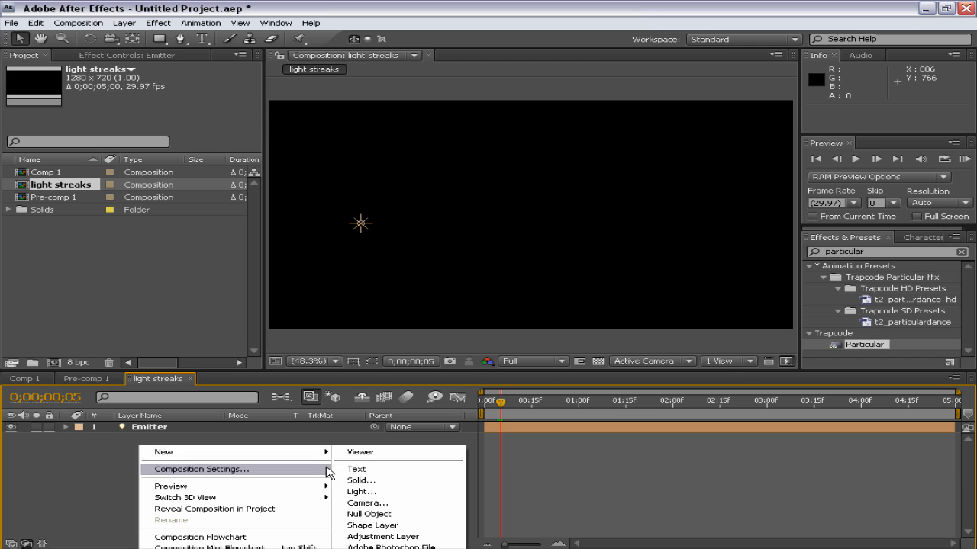
Create a full-frame solid named 'particular' above the Emitter layer.
click(360, 479)
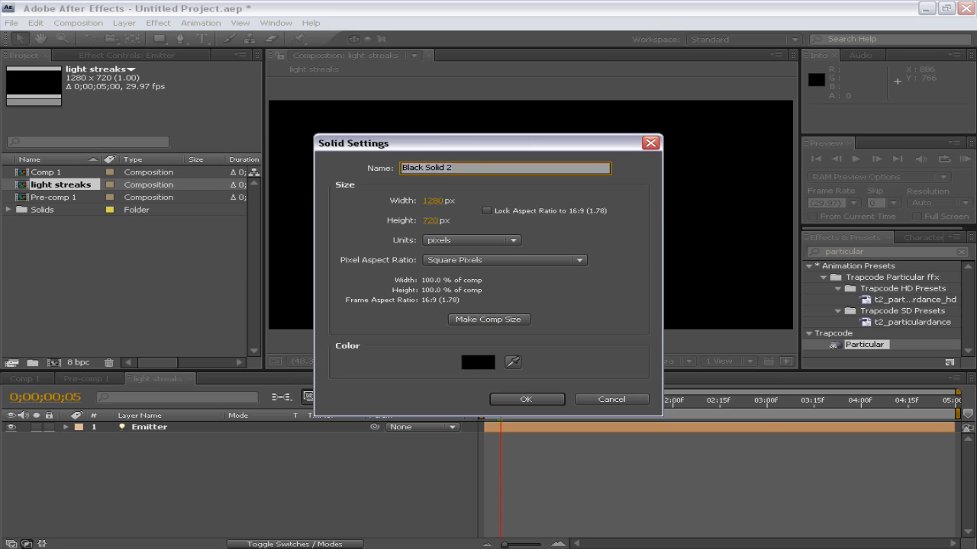
text(particular)
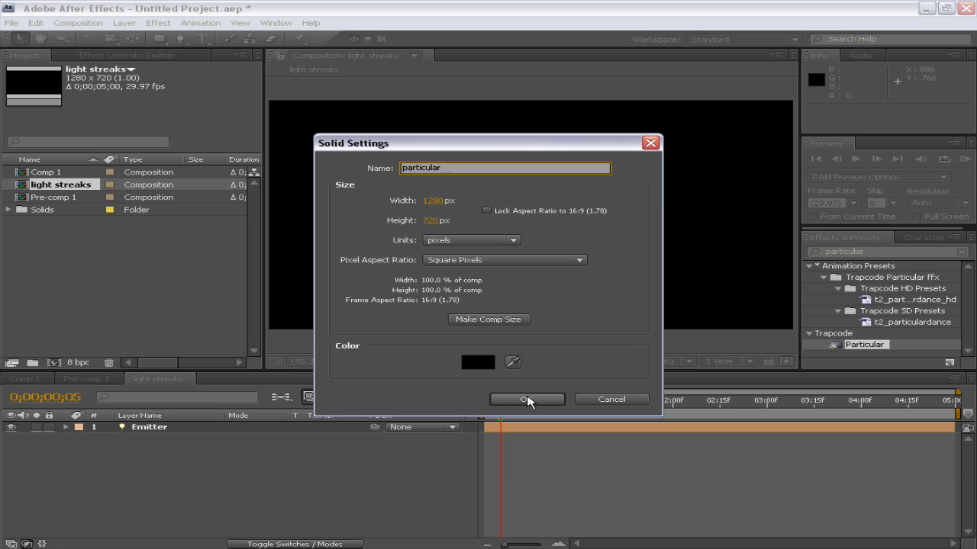
click(522, 399)
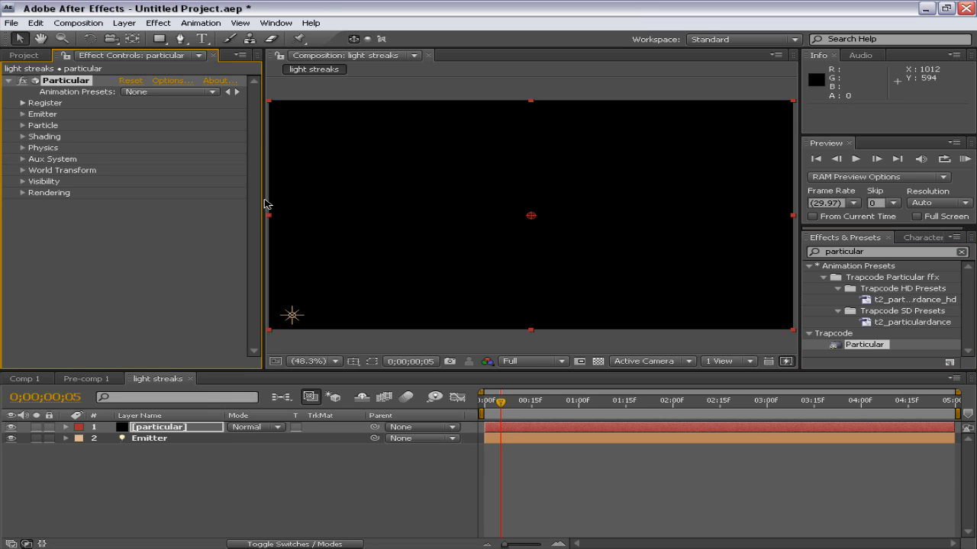
Set Particular's Emitter Type to Light(s) so it emits from the Emitter light.
click(647, 399)
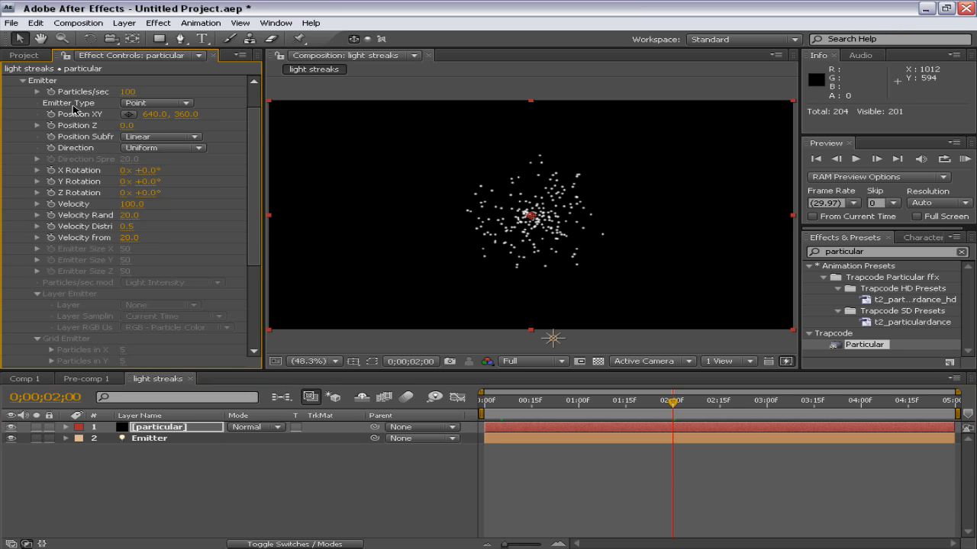
click(156, 102)
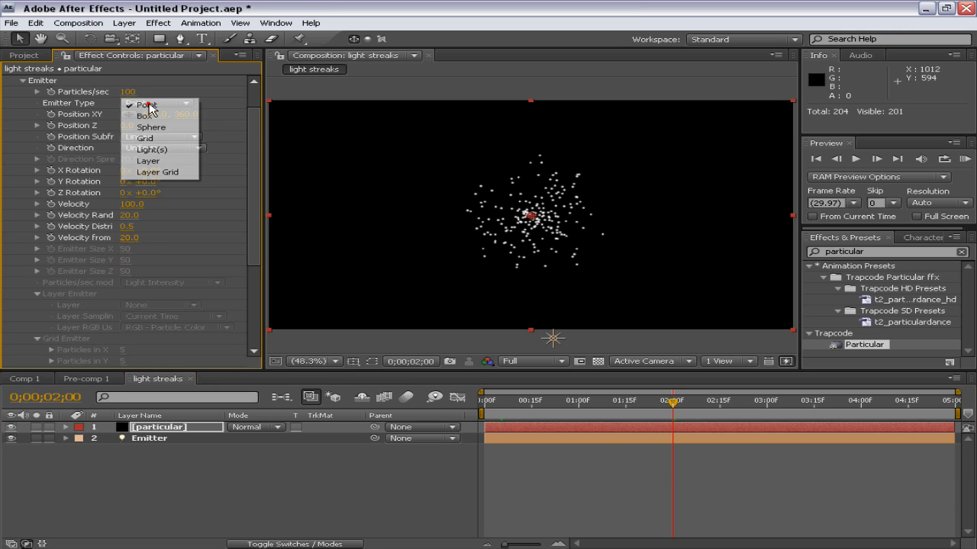
click(152, 149)
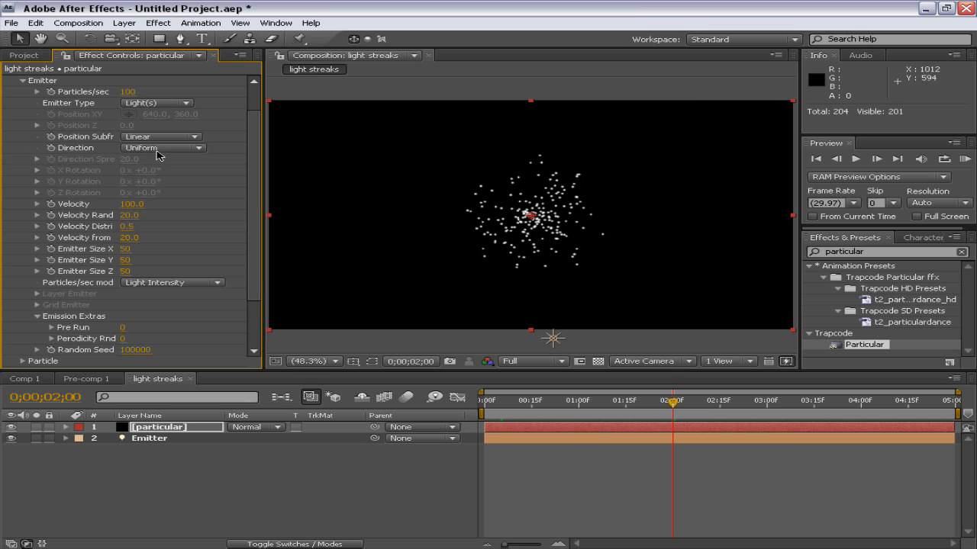
Scrub the timeline to check particles trailing along the wandering light.
click(576, 400)
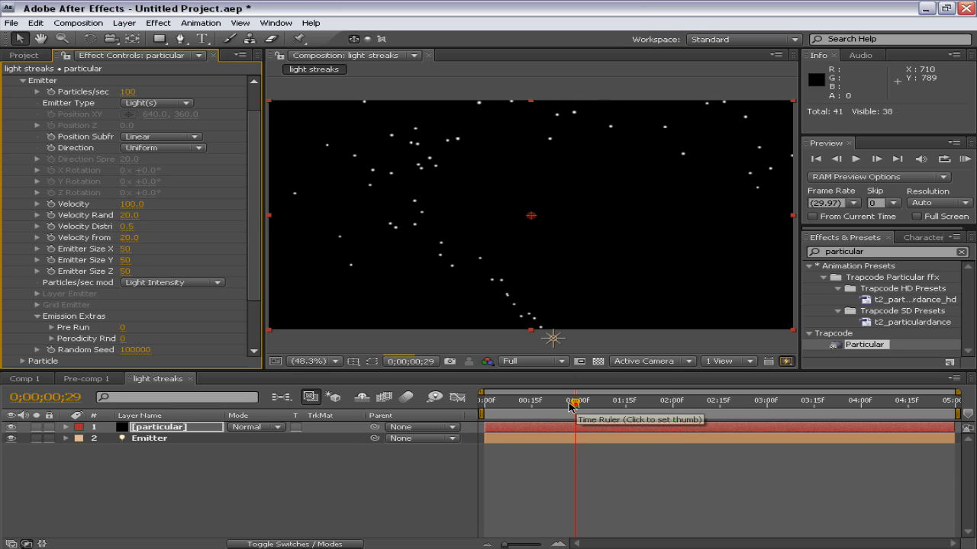
click(527, 399)
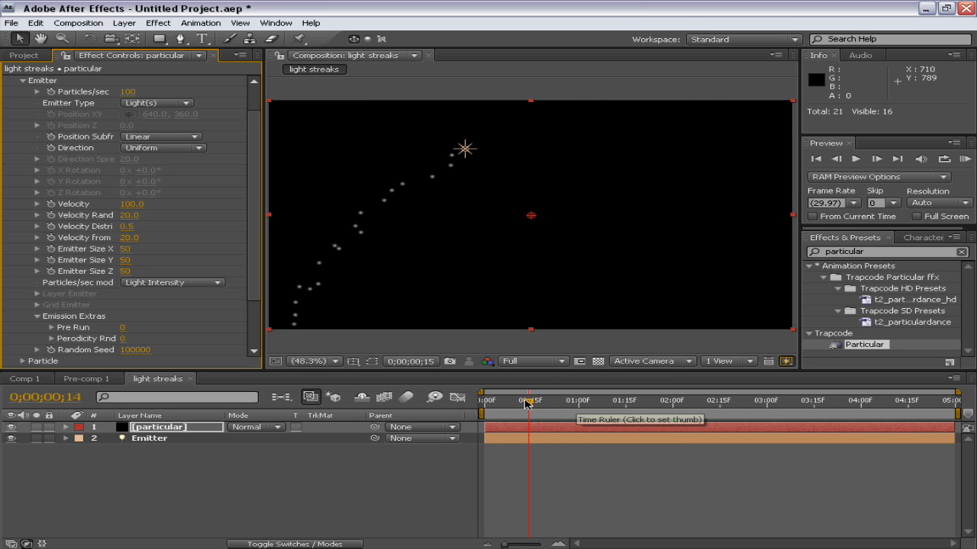
click(149, 438)
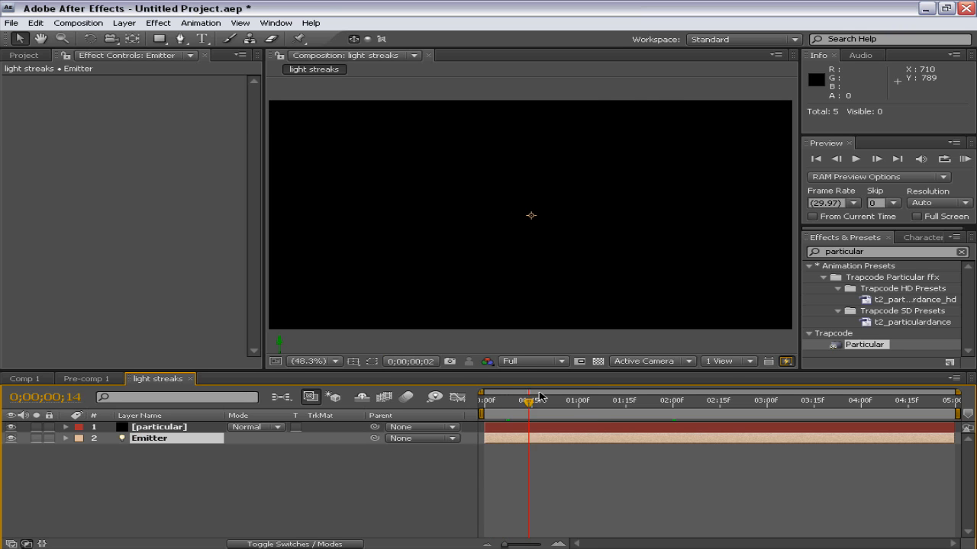
drag(525, 398, 616, 399)
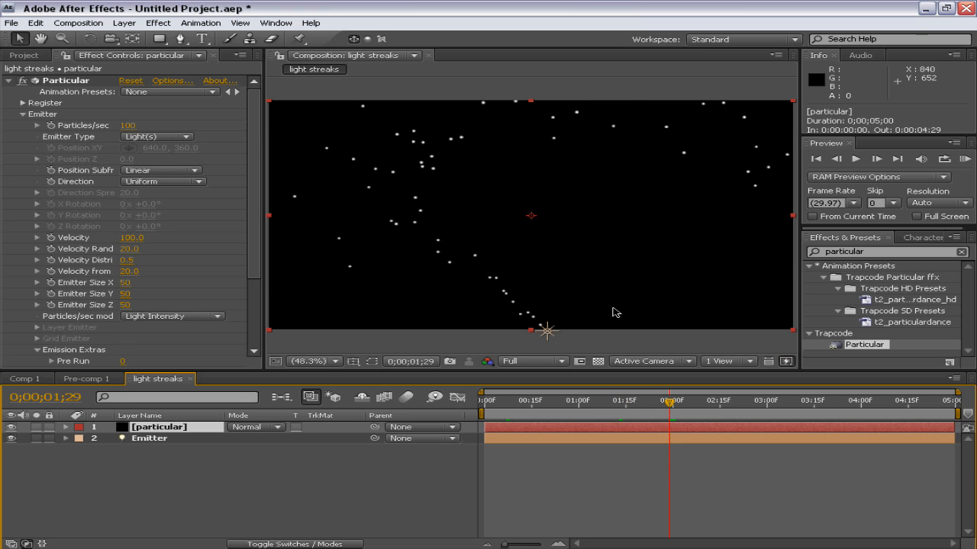
mouse_move(246, 223)
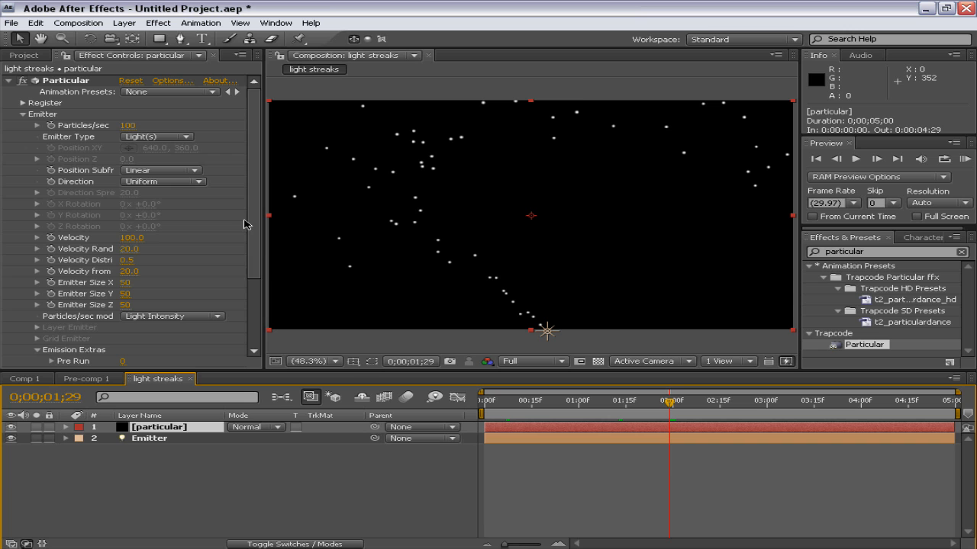
Zero the velocities and emitter size and set 1800 particles per second for a continuous line.
double_click(131, 238)
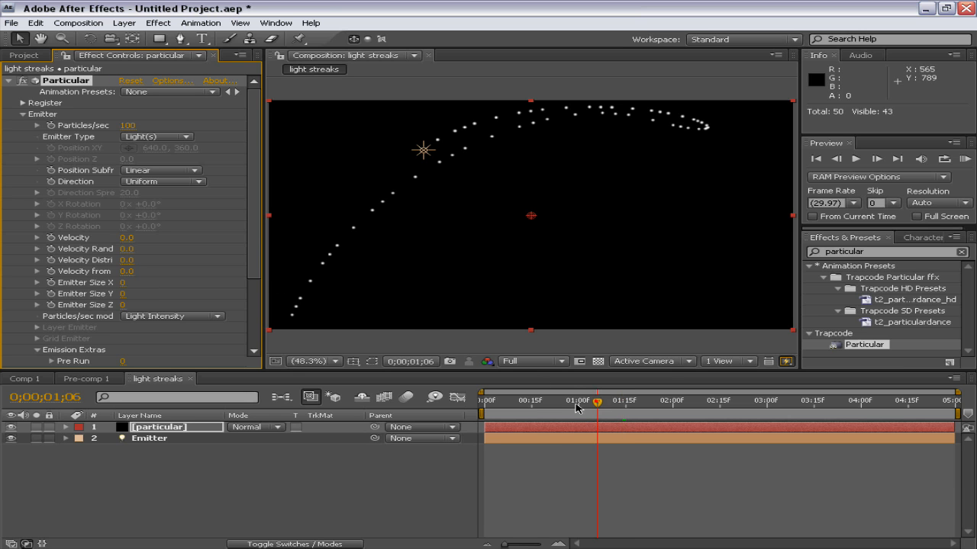
drag(601, 400, 574, 400)
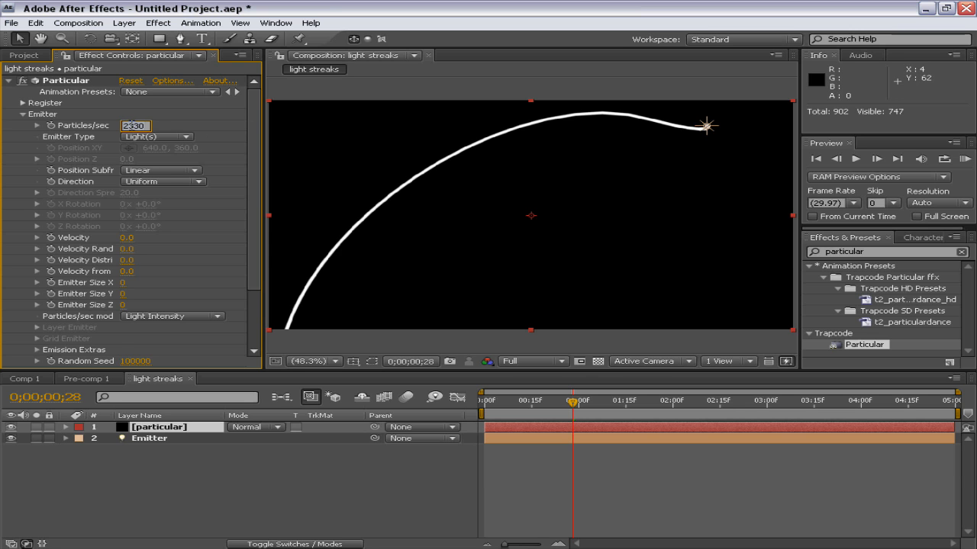
text(1800)
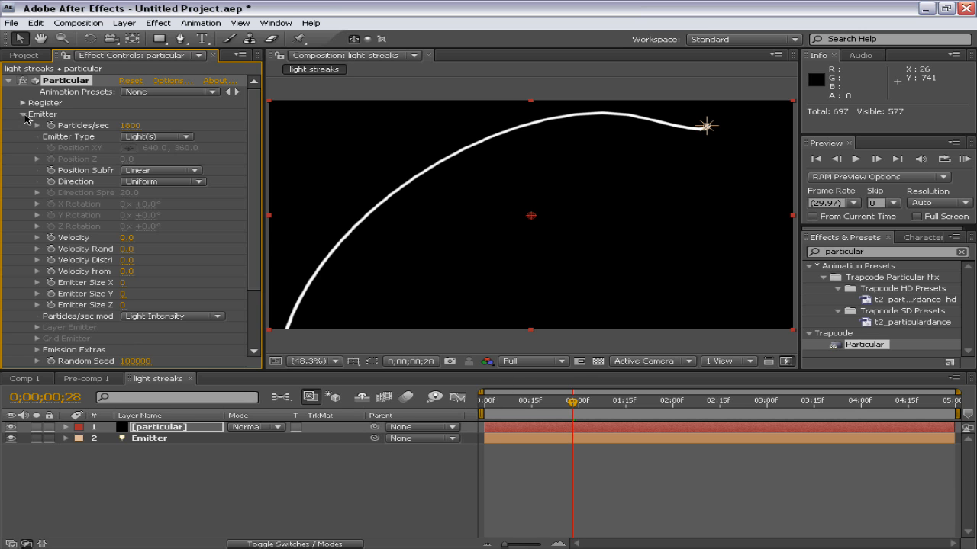
click(23, 113)
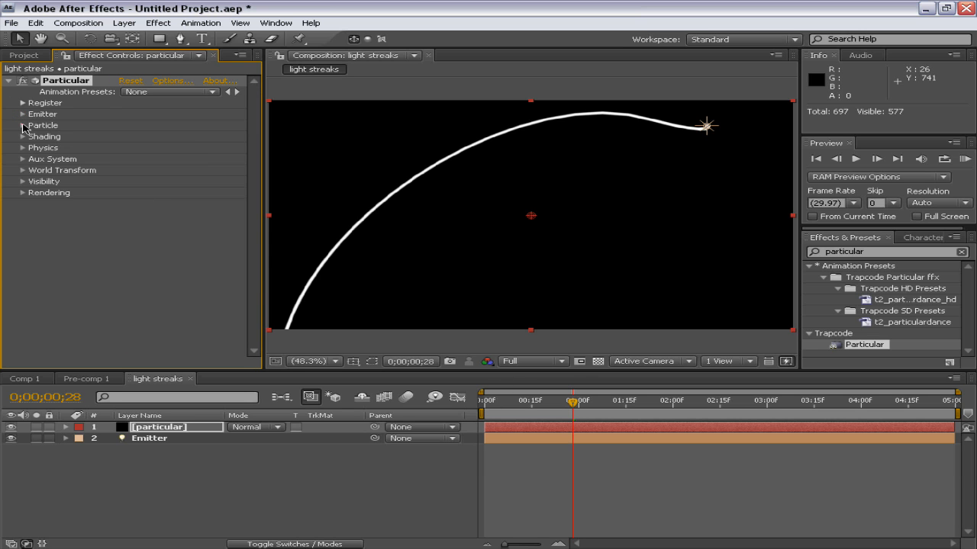
Make the particles Streaklet type at size 46 with a 1-second life.
click(23, 125)
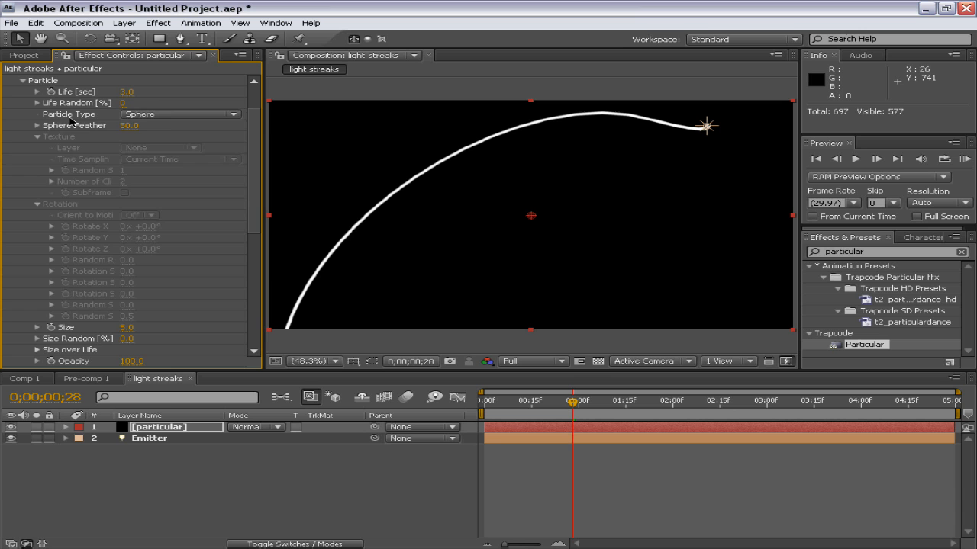
click(180, 113)
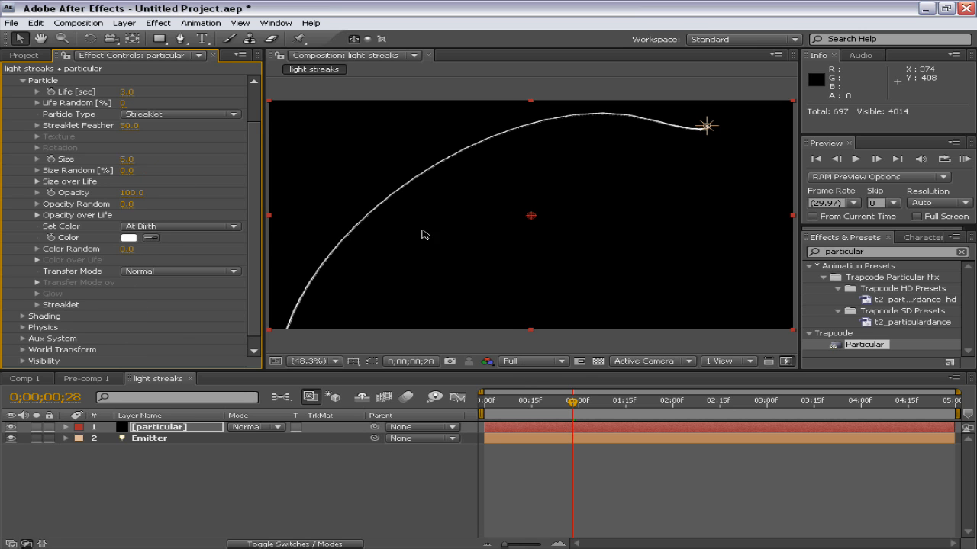
mouse_move(308, 209)
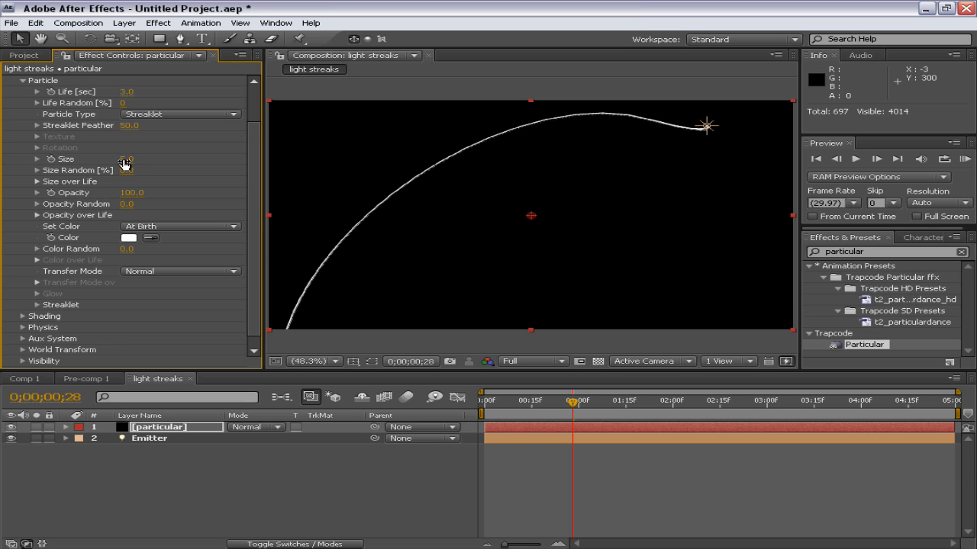
drag(125, 159, 153, 159)
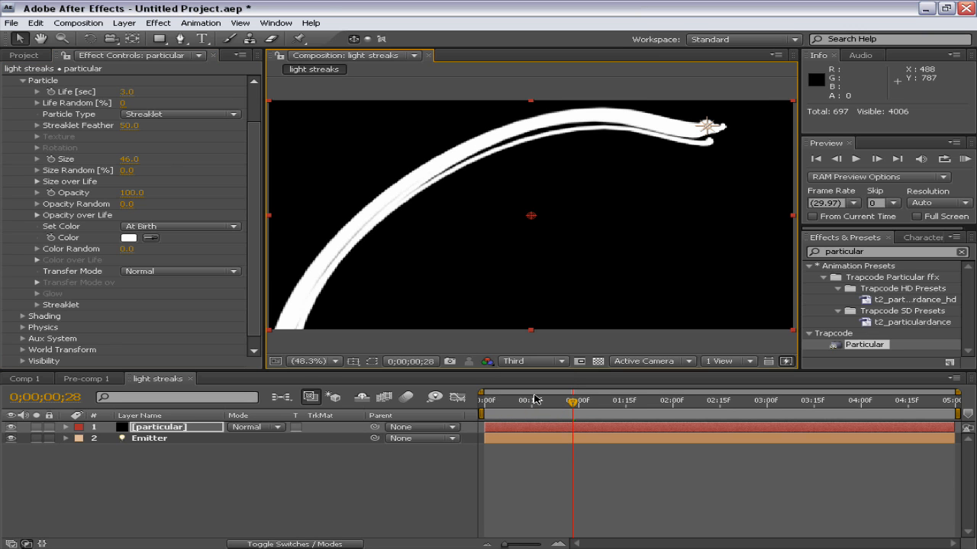
click(519, 400)
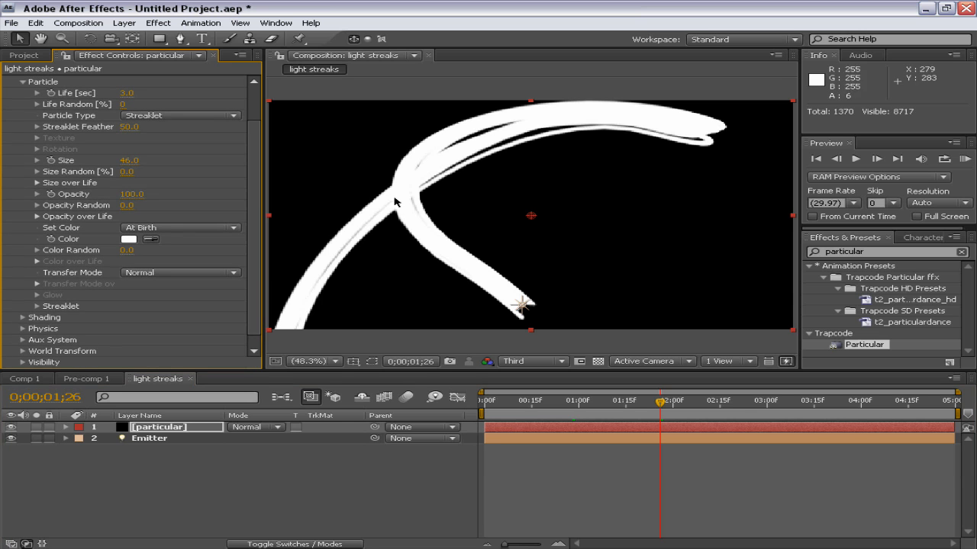
mouse_move(238, 192)
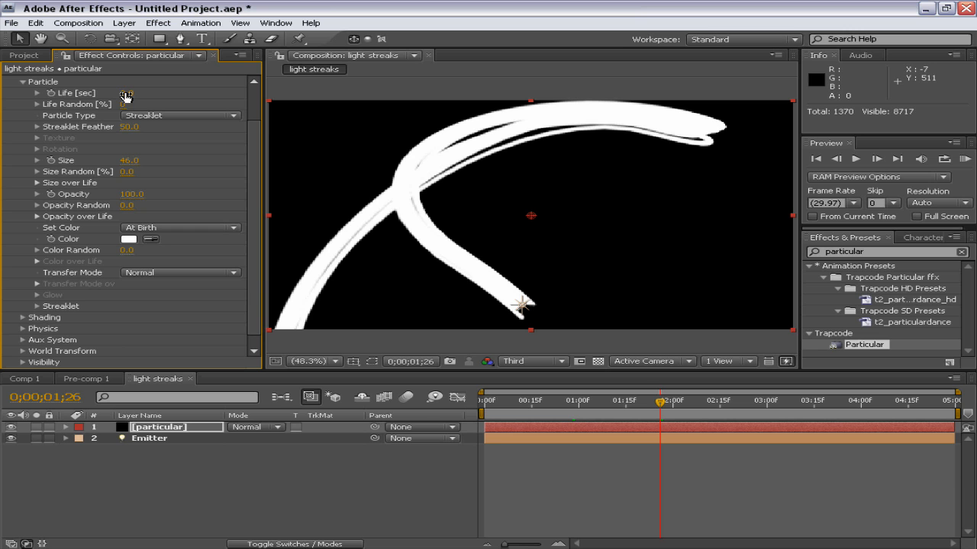
click(136, 93)
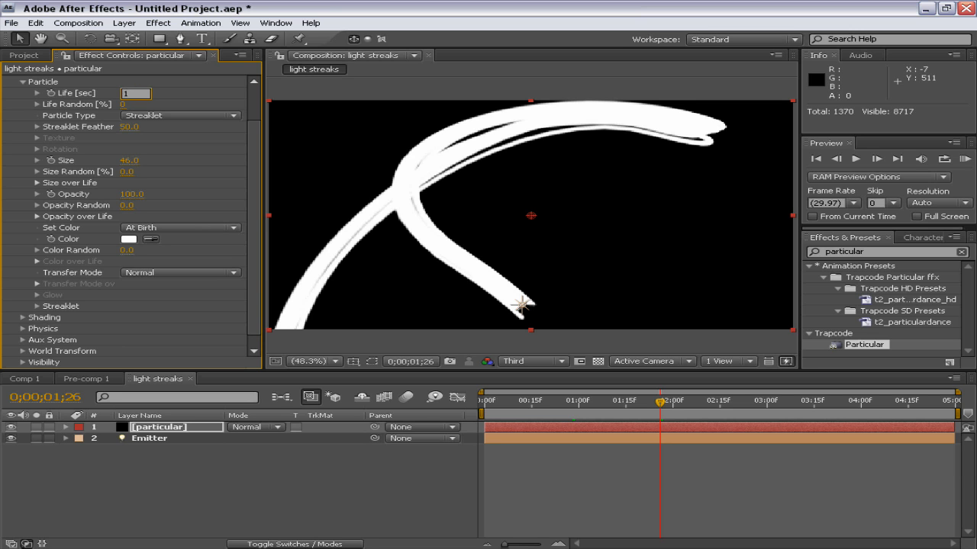
click(528, 400)
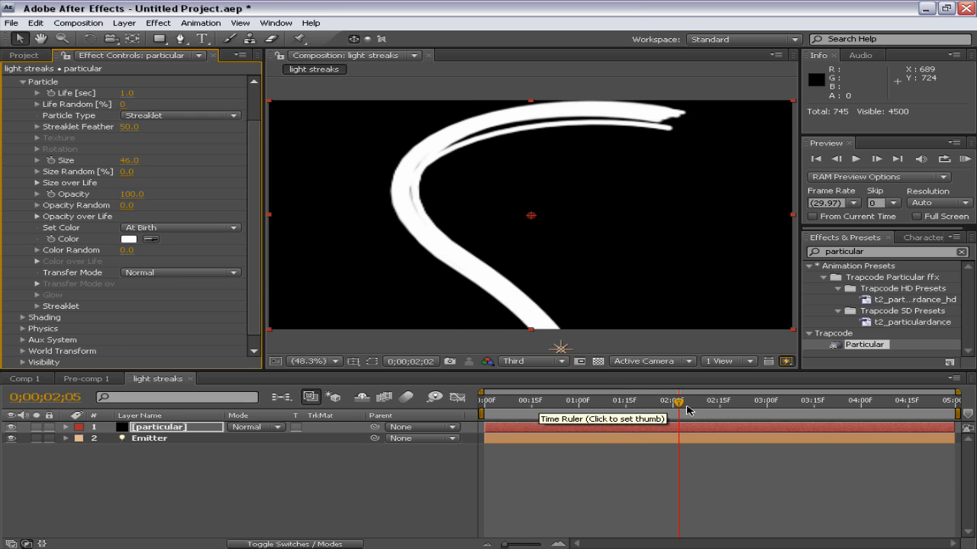
Set Size over Life and Opacity over Life to ramp down so the streak tapers and fades.
click(699, 400)
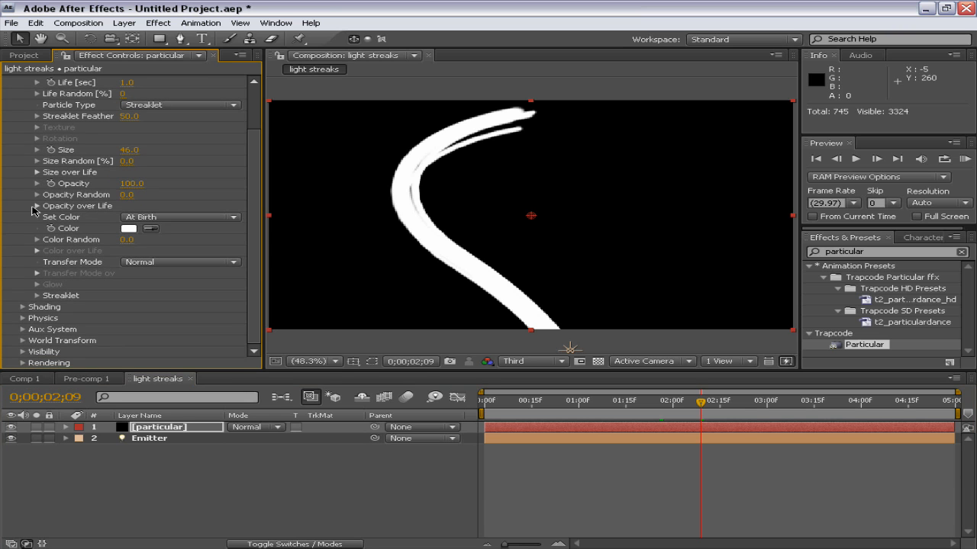
click(37, 206)
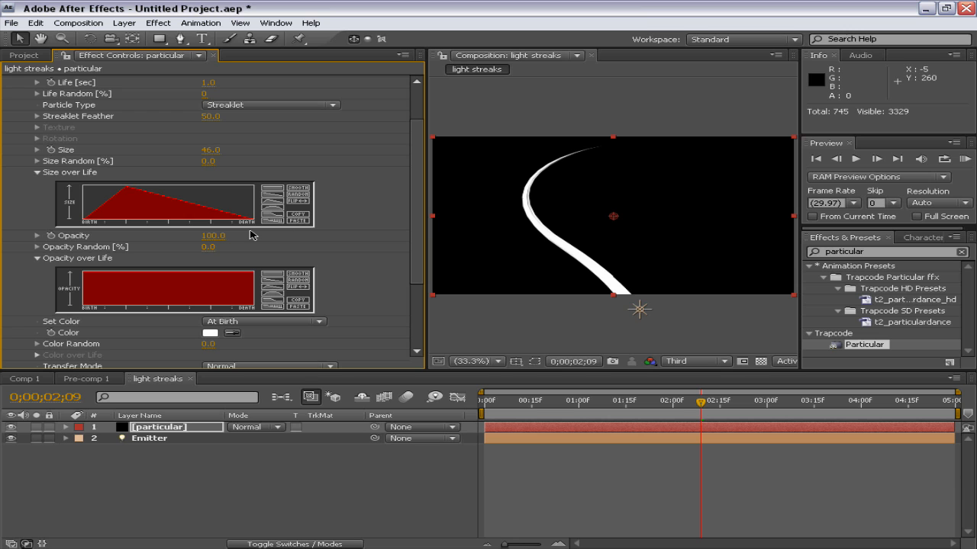
mouse_move(119, 192)
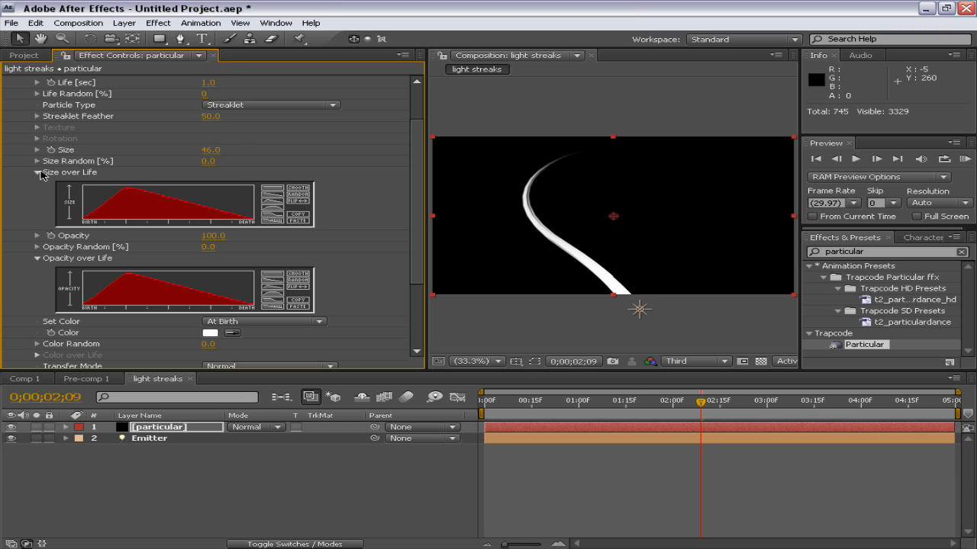
click(36, 171)
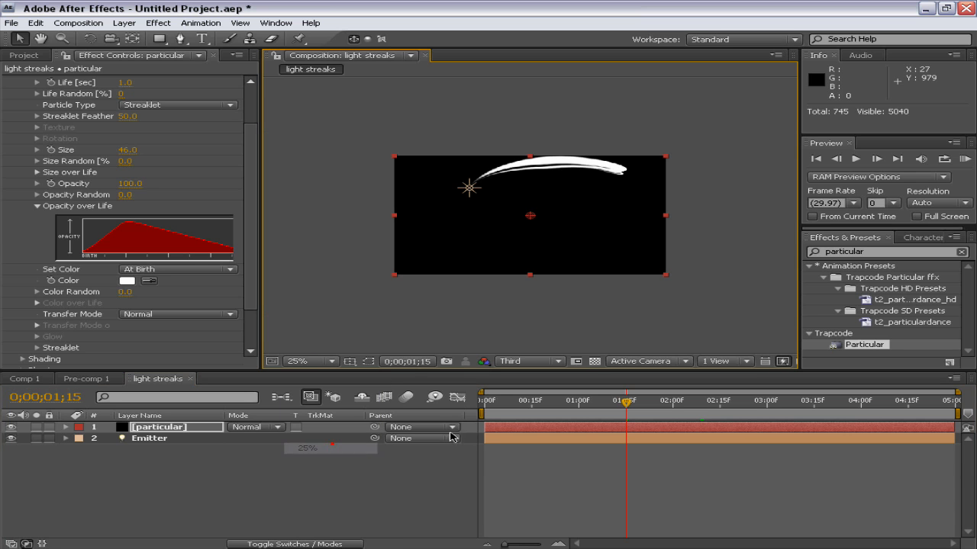
click(516, 410)
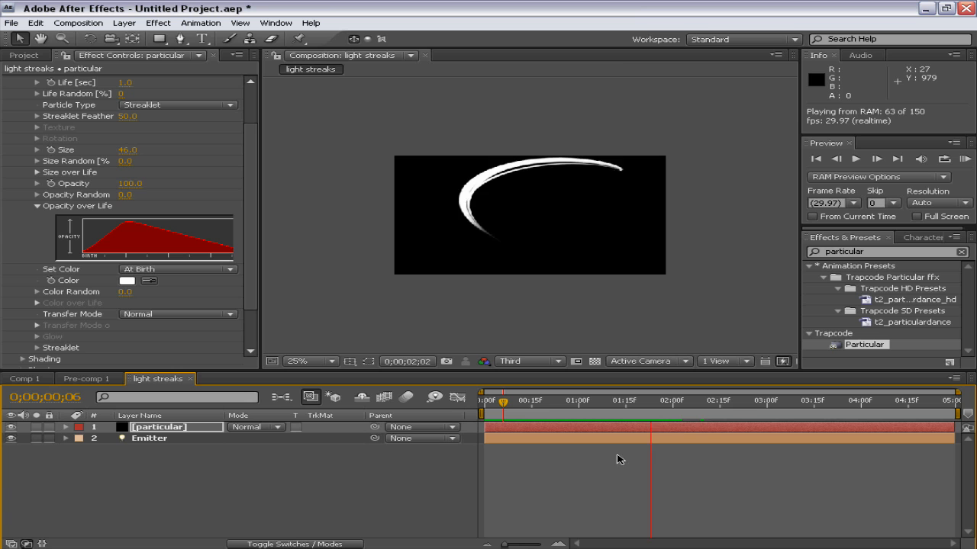
Set Particular's Set Color to From Light Emitter so the streak turns green.
click(552, 400)
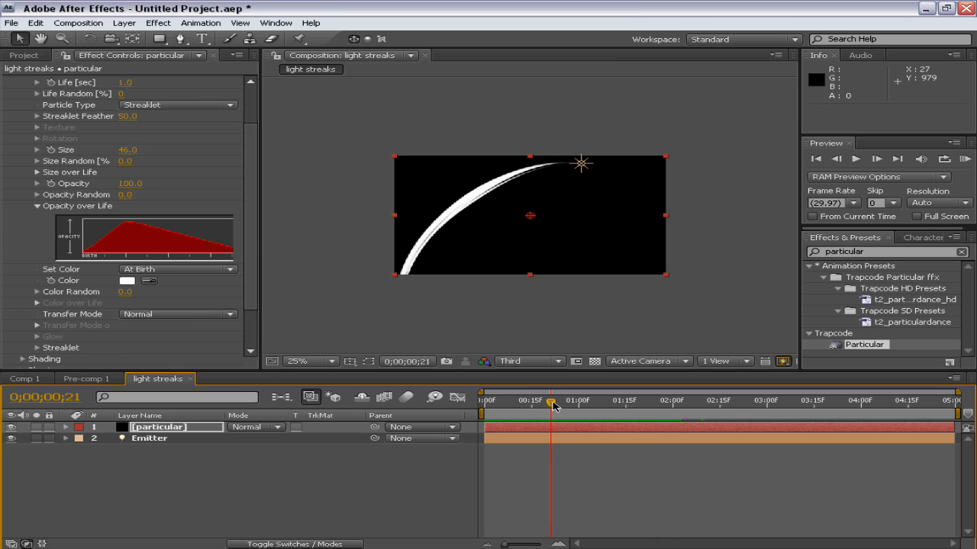
scroll(down, 3)
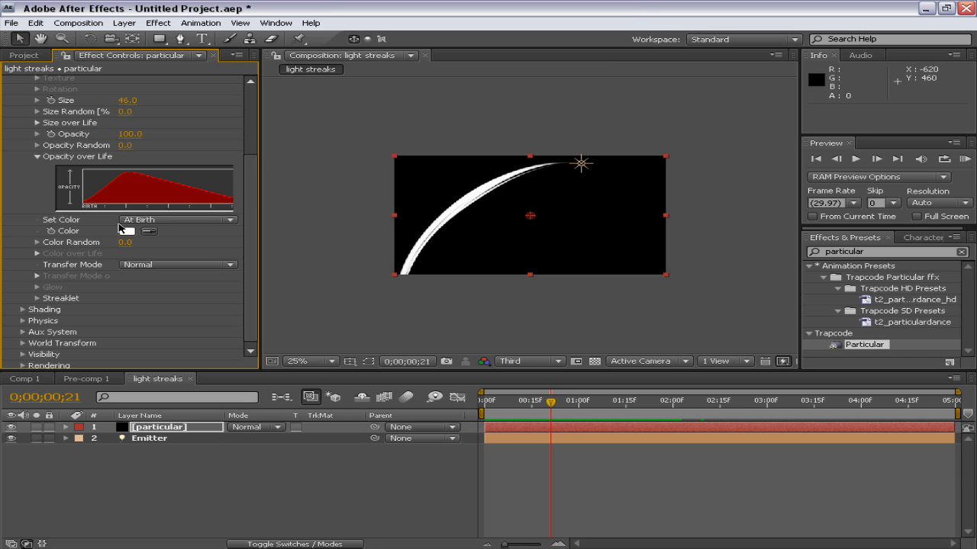
click(177, 220)
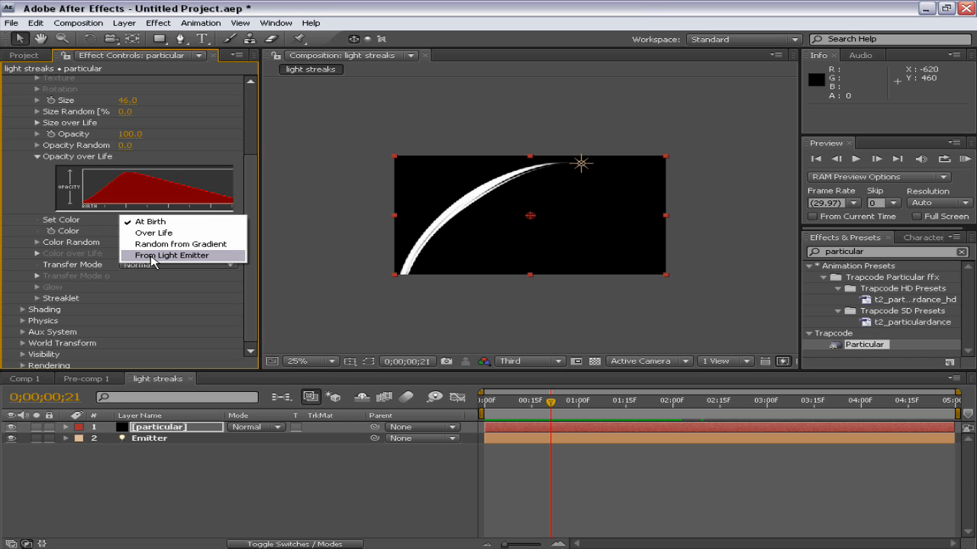
click(170, 255)
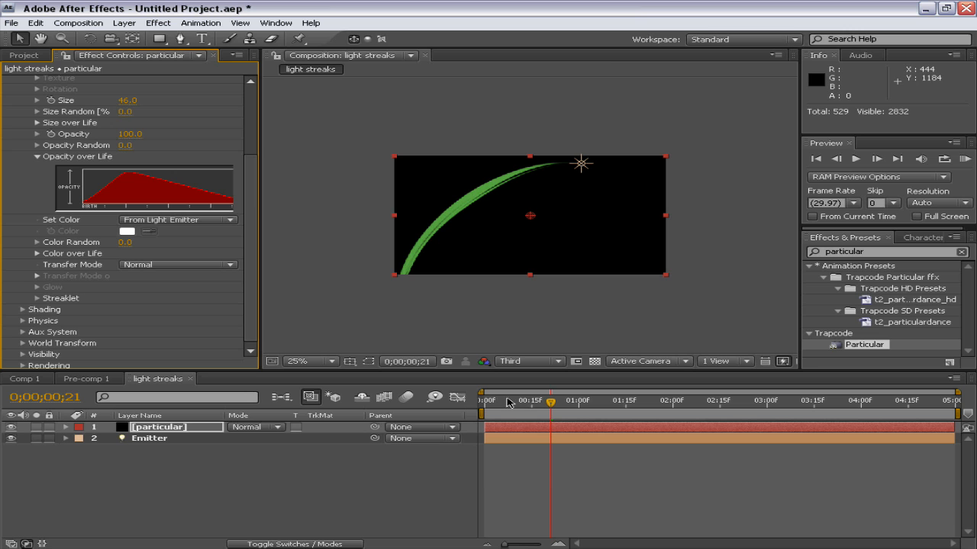
mouse_move(98, 276)
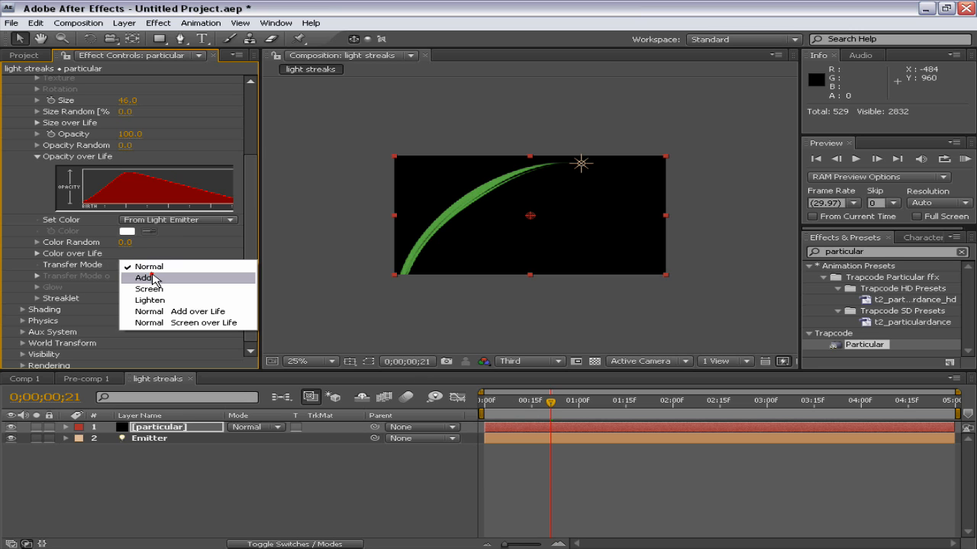
Set Transfer Mode to Add for a bright glowing streak and select the Emitter layer.
click(143, 278)
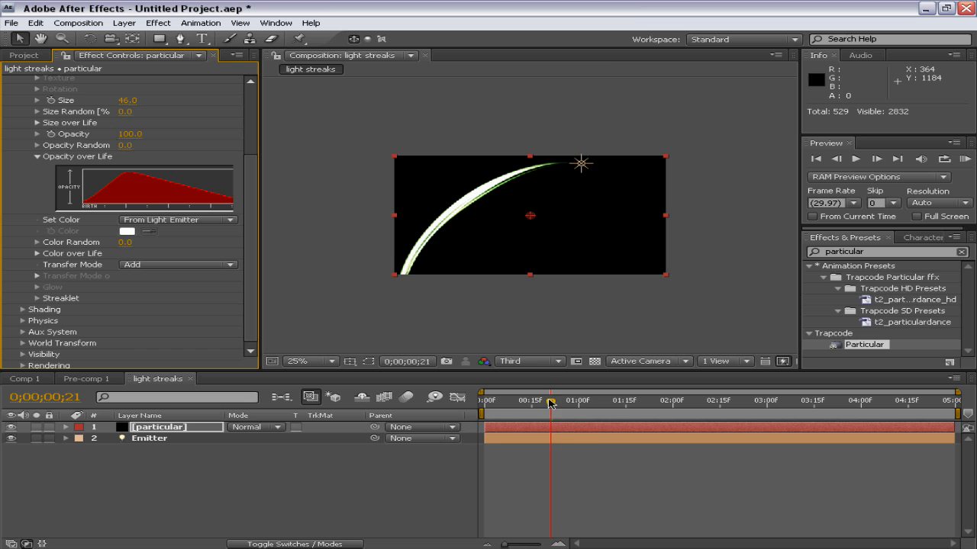
click(624, 400)
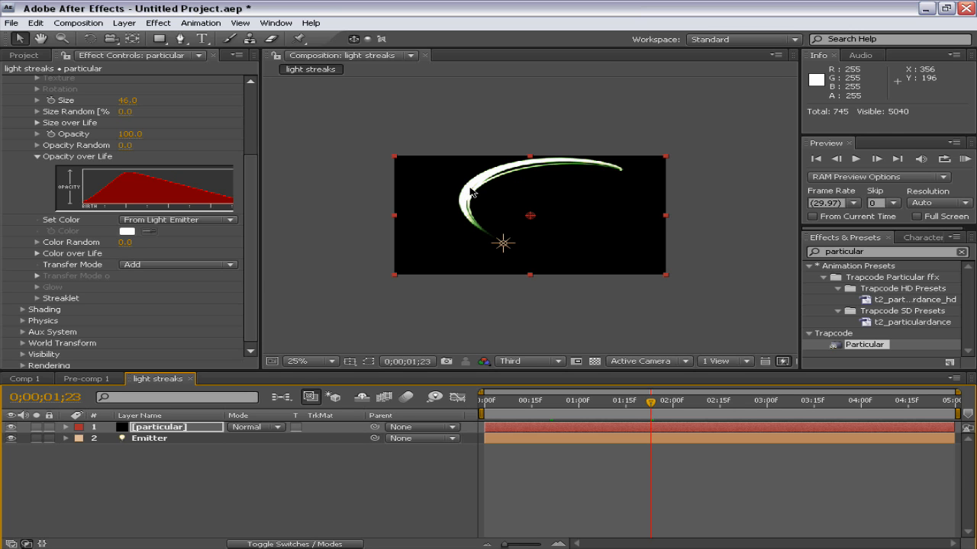
click(149, 438)
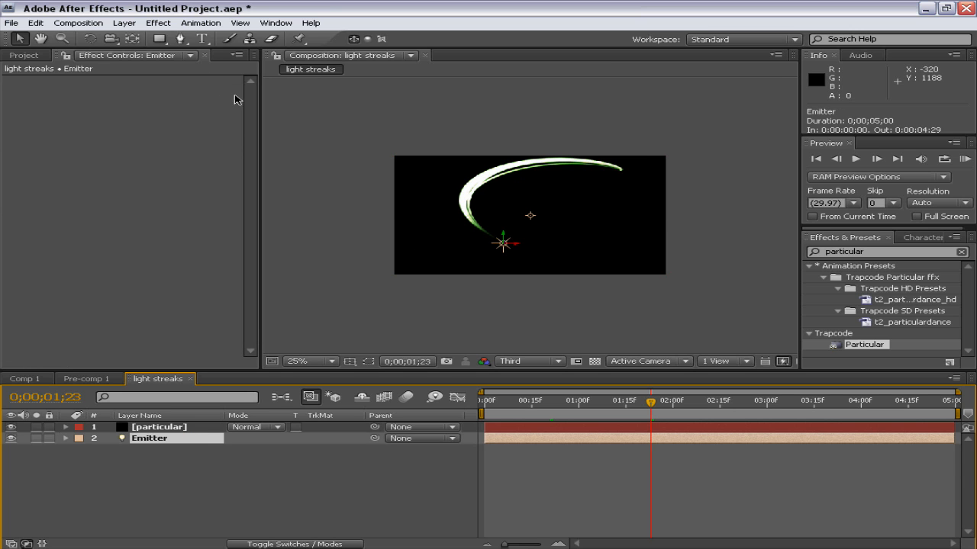
Recolour the Emitter light to dark green in Light Settings and preview the green streak over time.
click(78, 22)
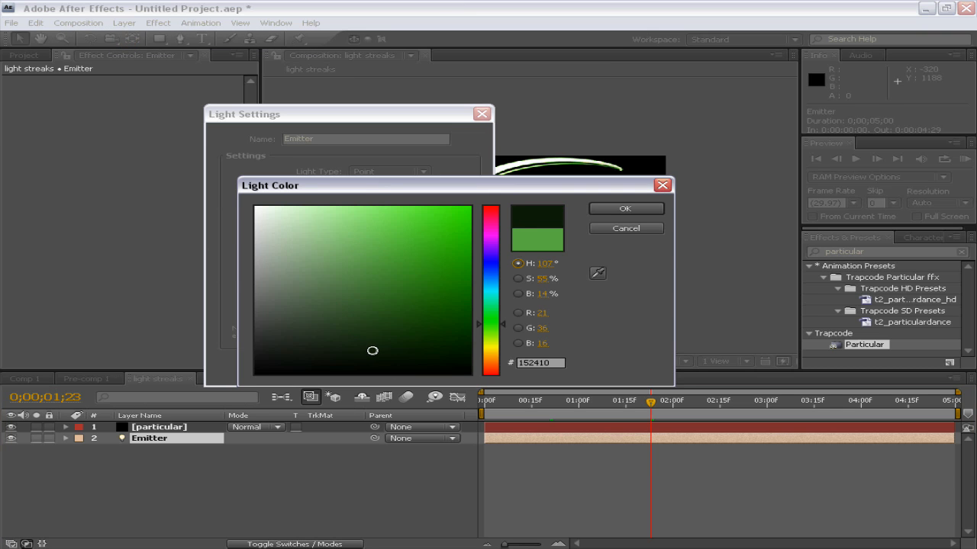
click(626, 207)
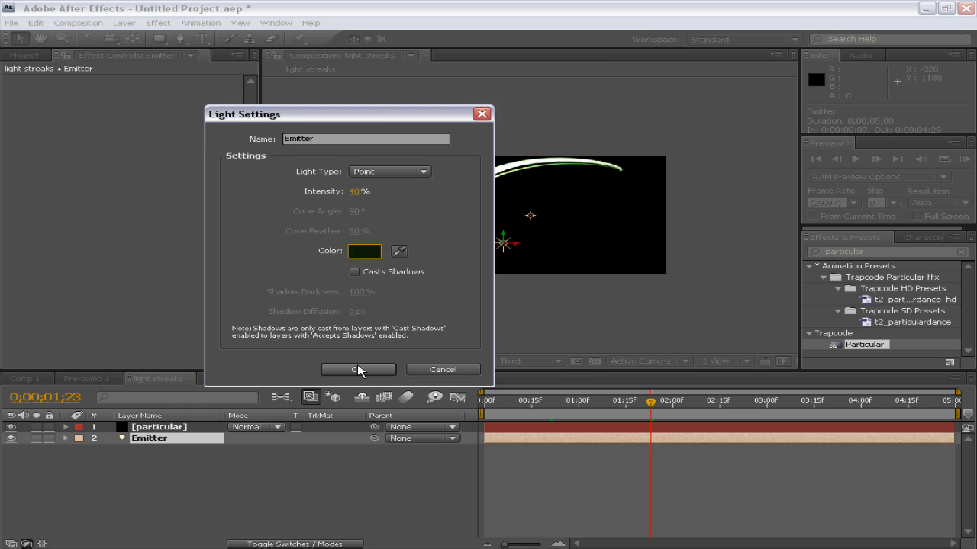
click(357, 370)
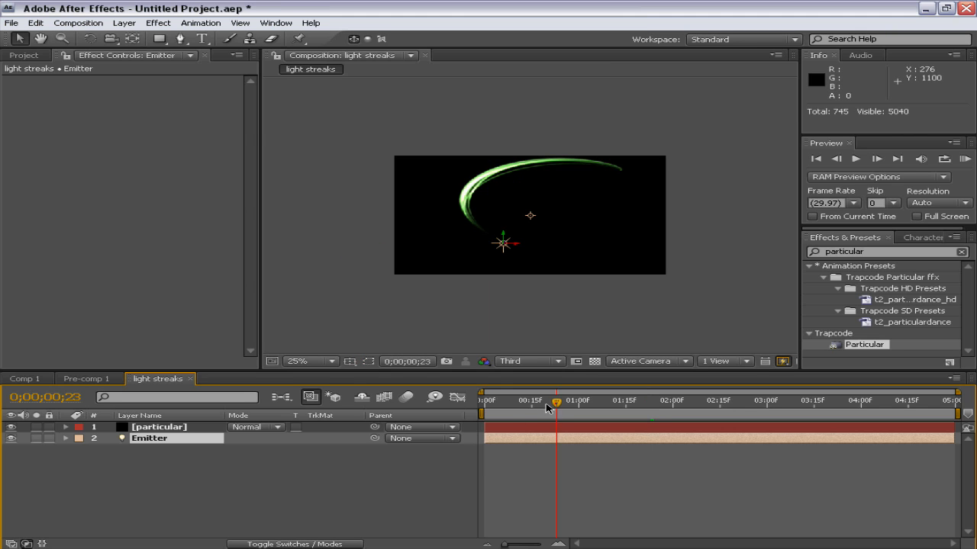
drag(546, 400, 625, 400)
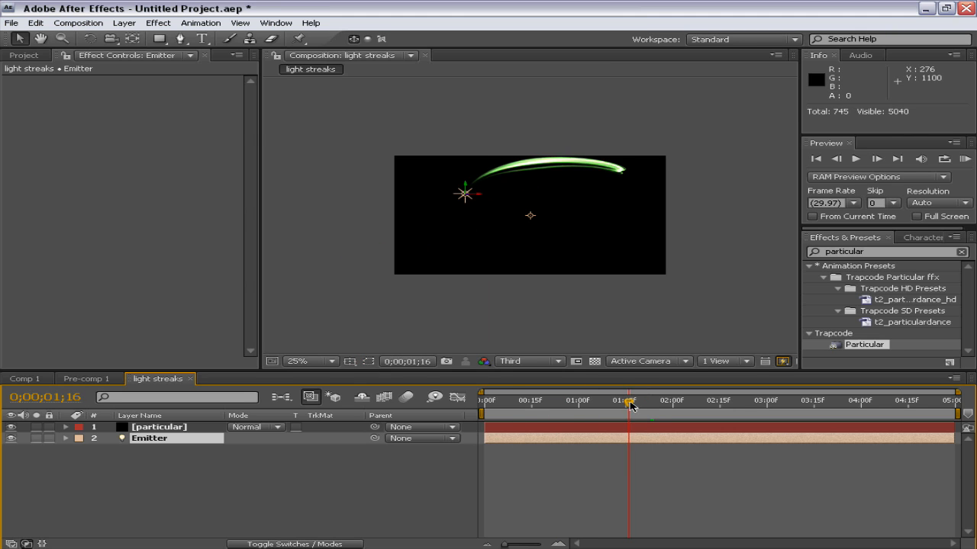
drag(626, 400, 694, 400)
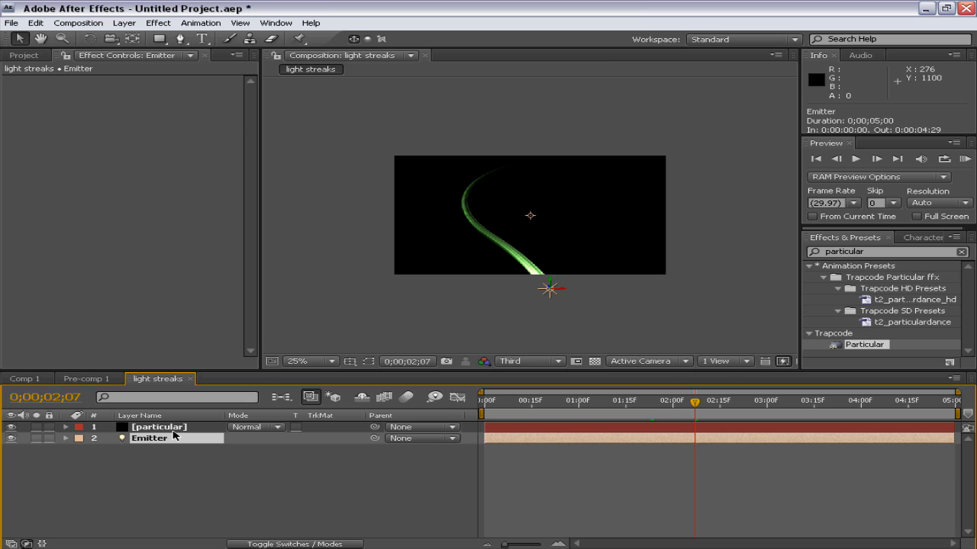
Duplicate the Emitter light as Emitter 2 and drive its Position with wiggle(1.3,650).
click(35, 23)
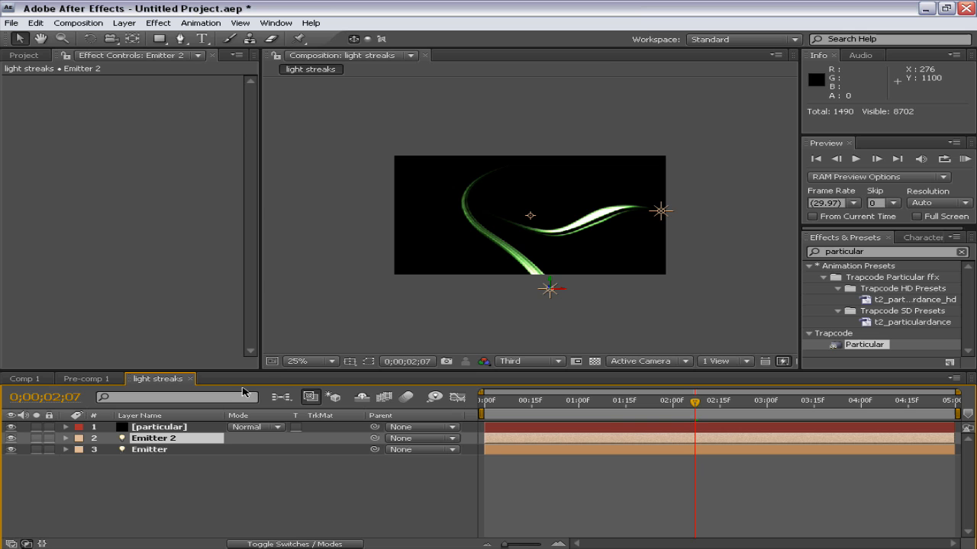
click(500, 399)
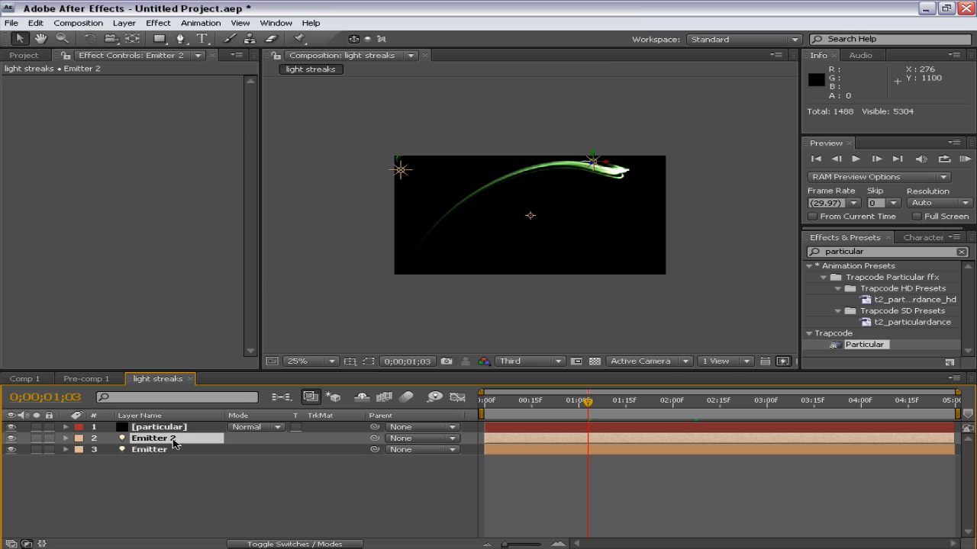
key(p)
text(wiggl)
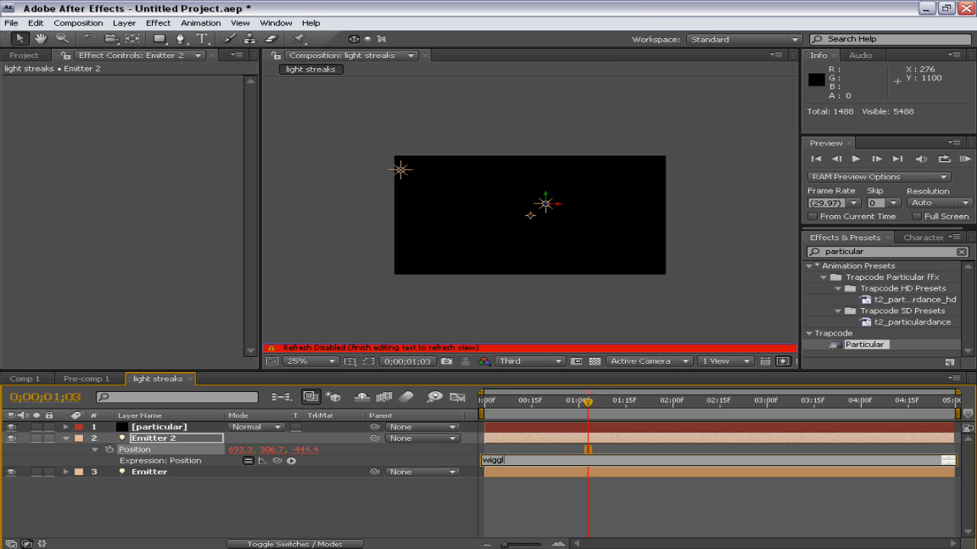
text(e(1)
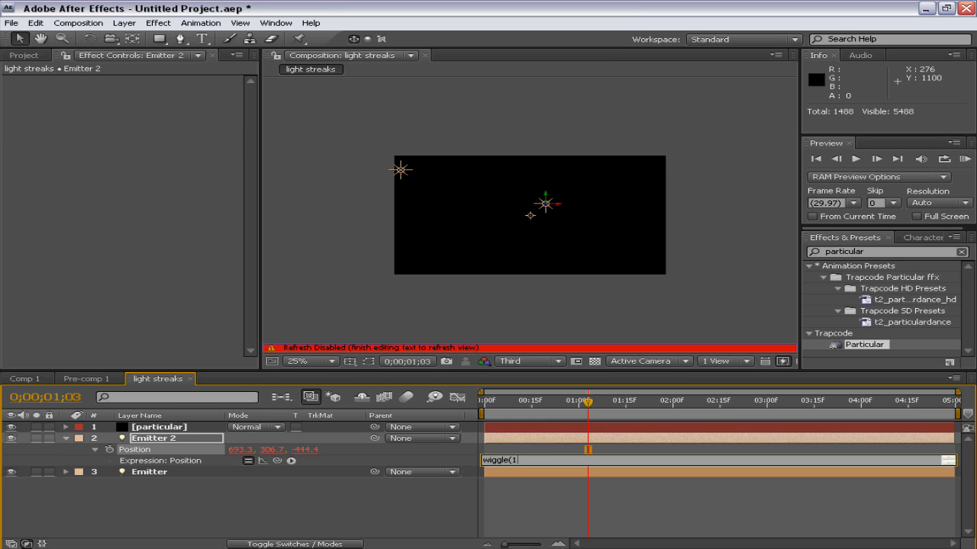
text(.3,650)
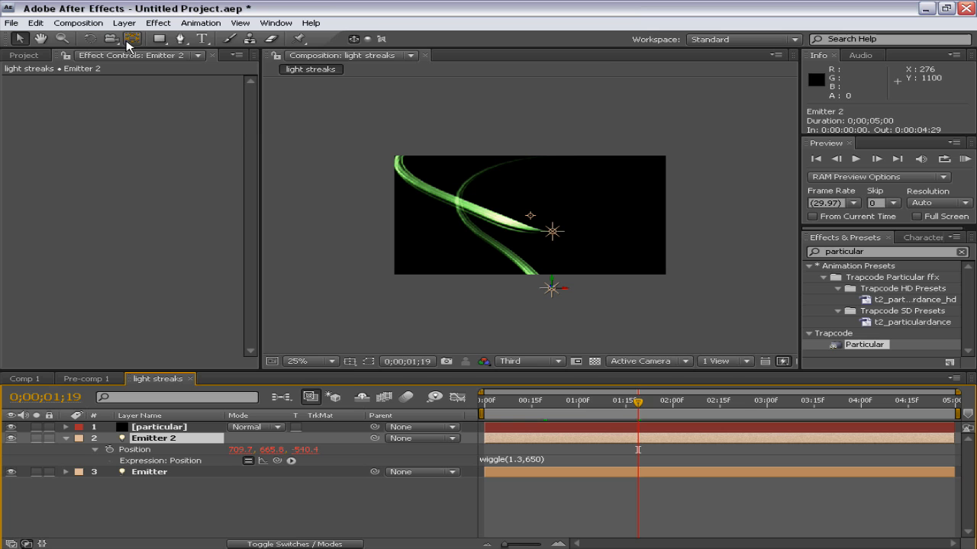
Recolour Emitter 2's light to dark blue and preview the blue streak beside the green one.
click(124, 23)
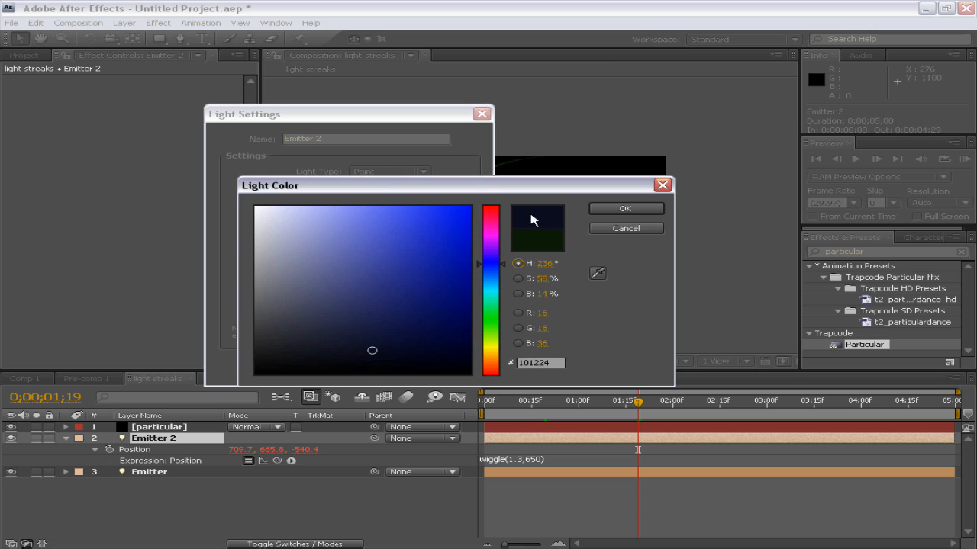
click(626, 207)
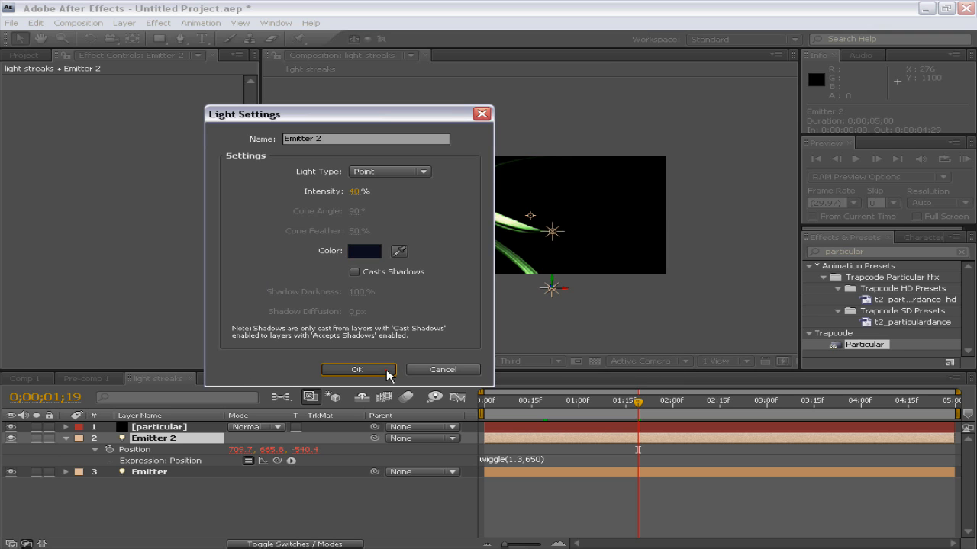
click(357, 369)
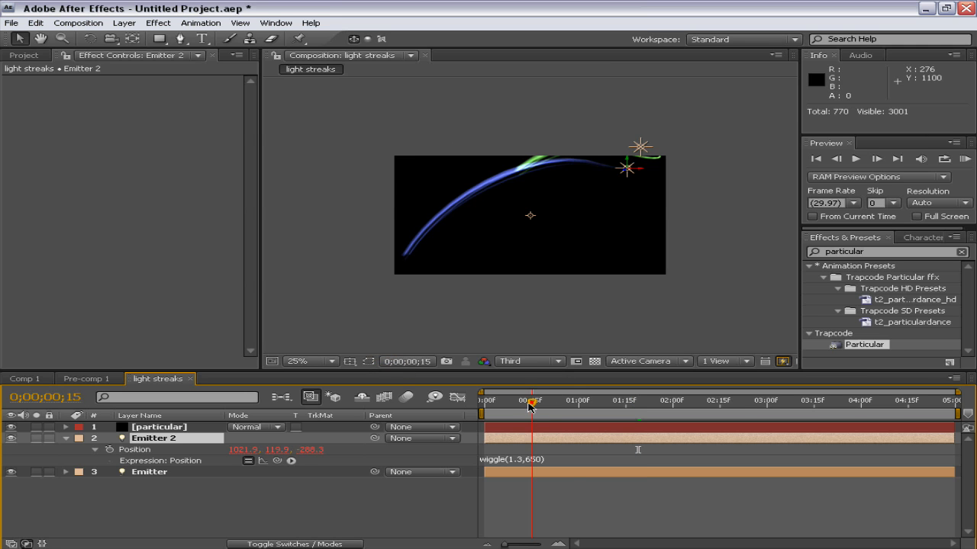
drag(531, 399, 616, 400)
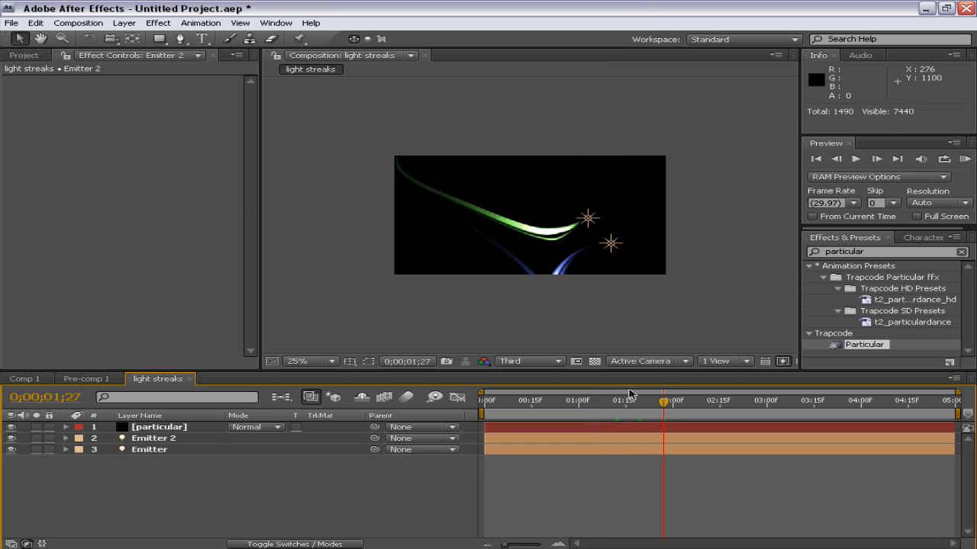
mouse_move(689, 406)
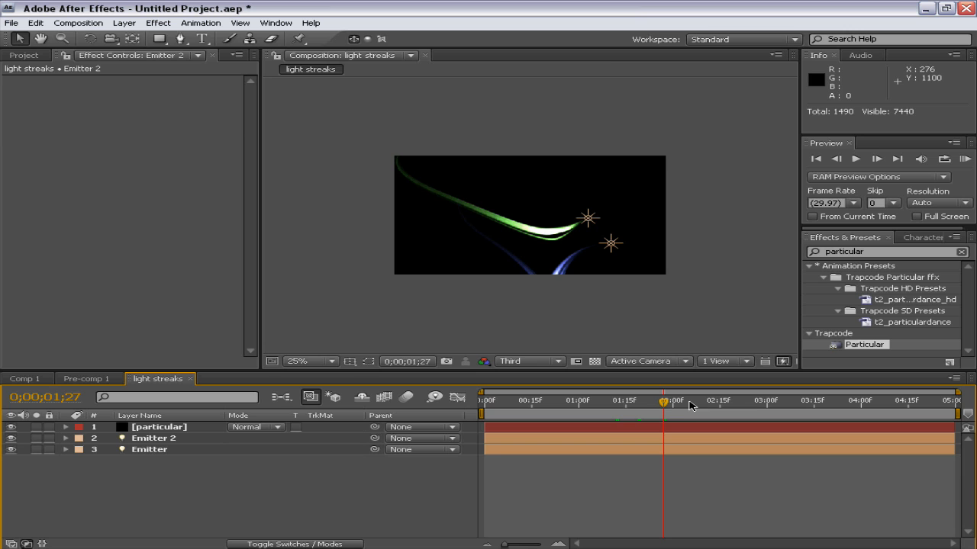
mouse_move(670, 403)
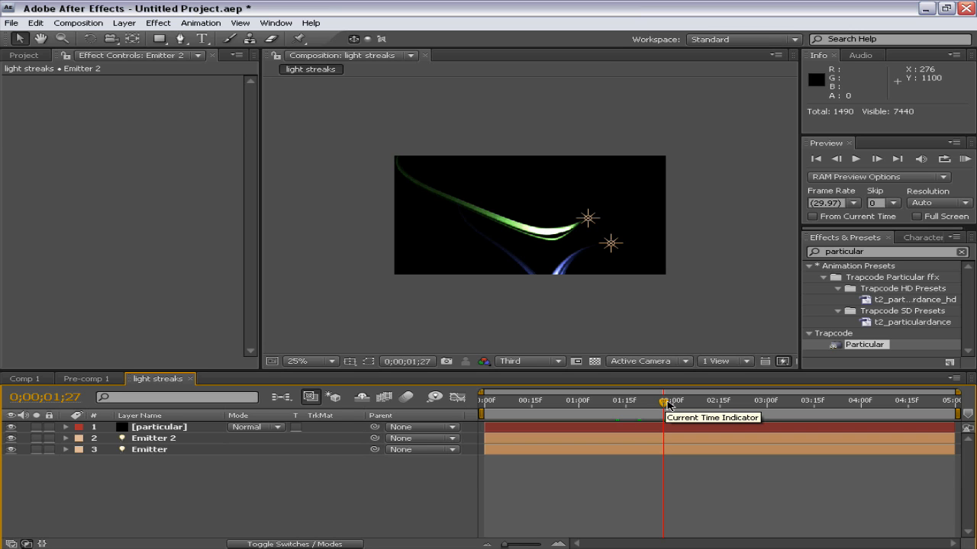